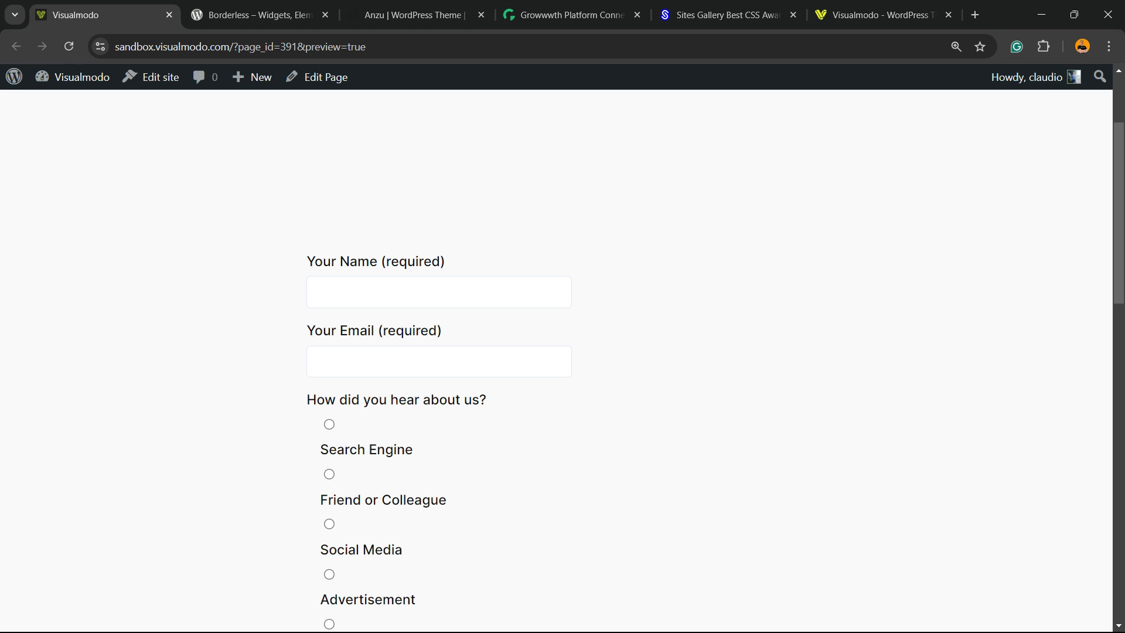
Leave the survey form preview and go to the site's WordPress admin dashboard.
{"action": "scroll", "scroll_direction": "down", "scroll_amount": 3}
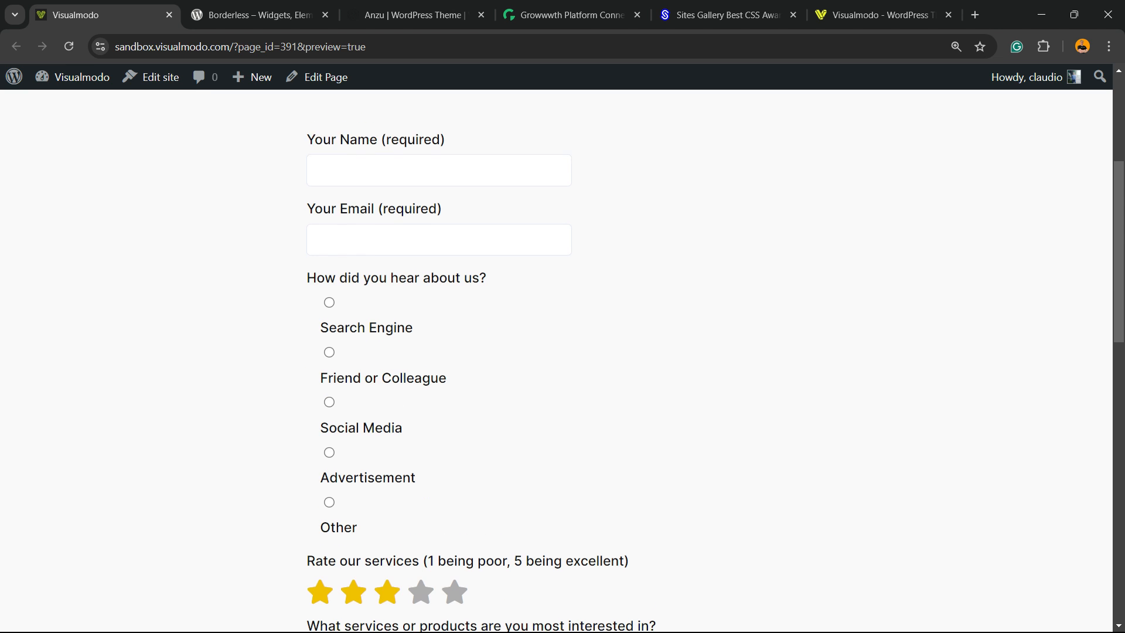
{"action": "scroll", "scroll_direction": "down", "scroll_amount": 3}
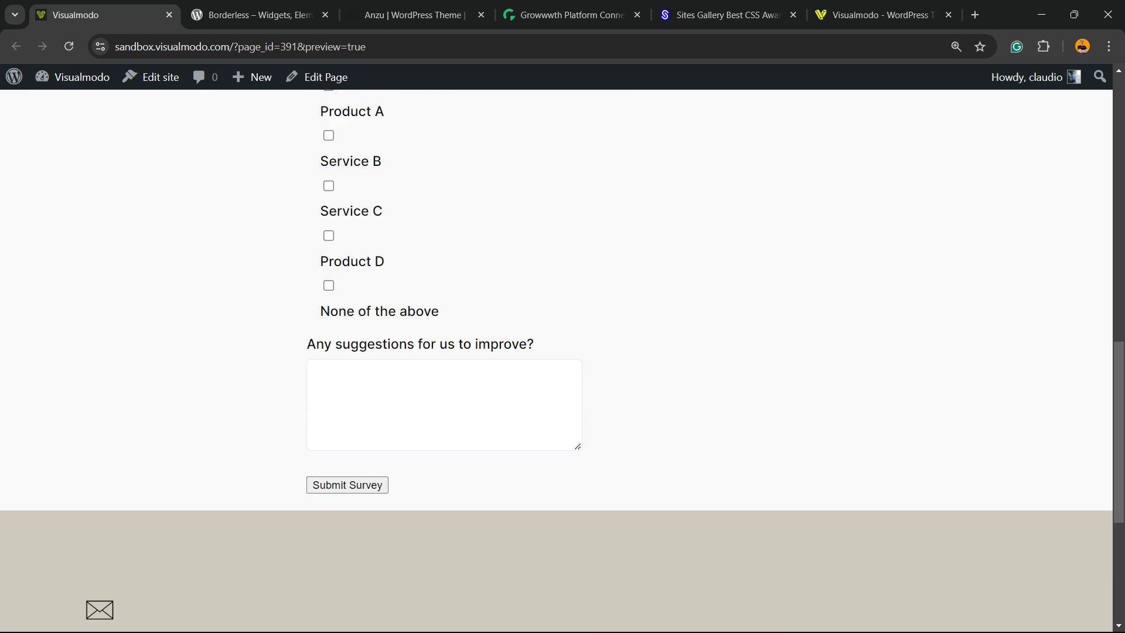
{"action": "scroll", "scroll_direction": "up", "scroll_amount": 3}
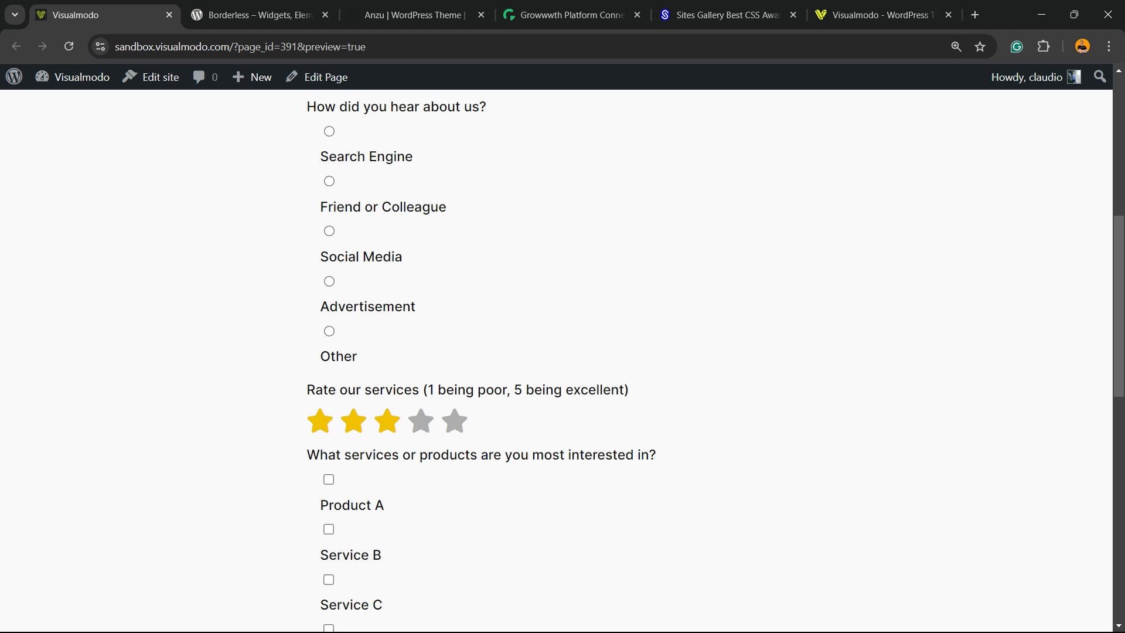
{"action": "scroll", "scroll_direction": "up", "scroll_amount": 3}
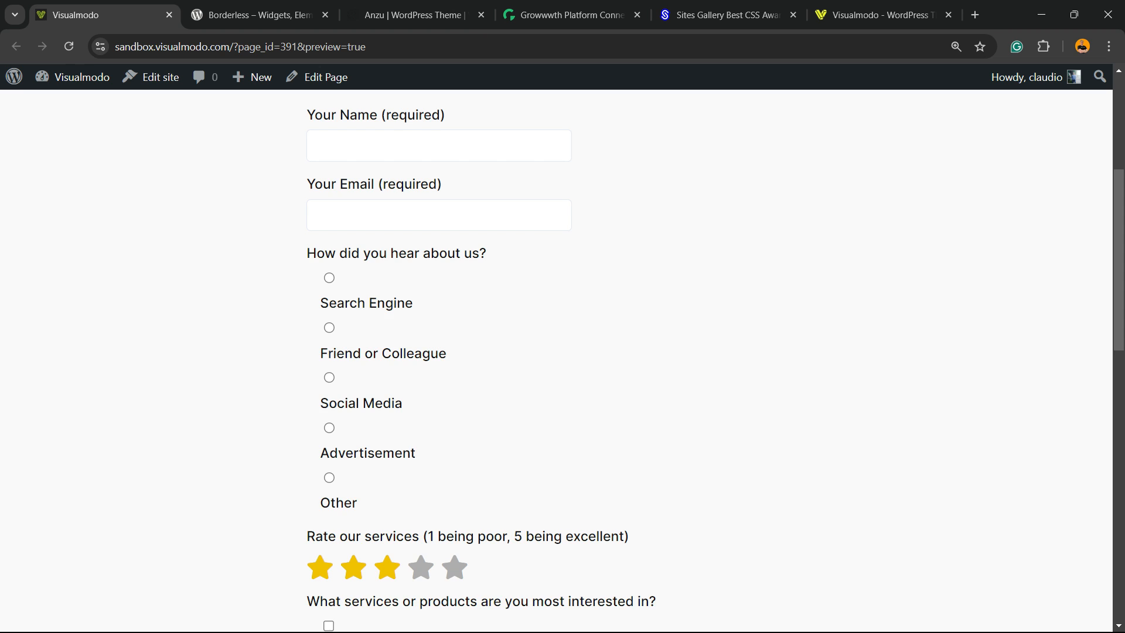
{"action": "scroll", "scroll_direction": "down", "scroll_amount": 3}
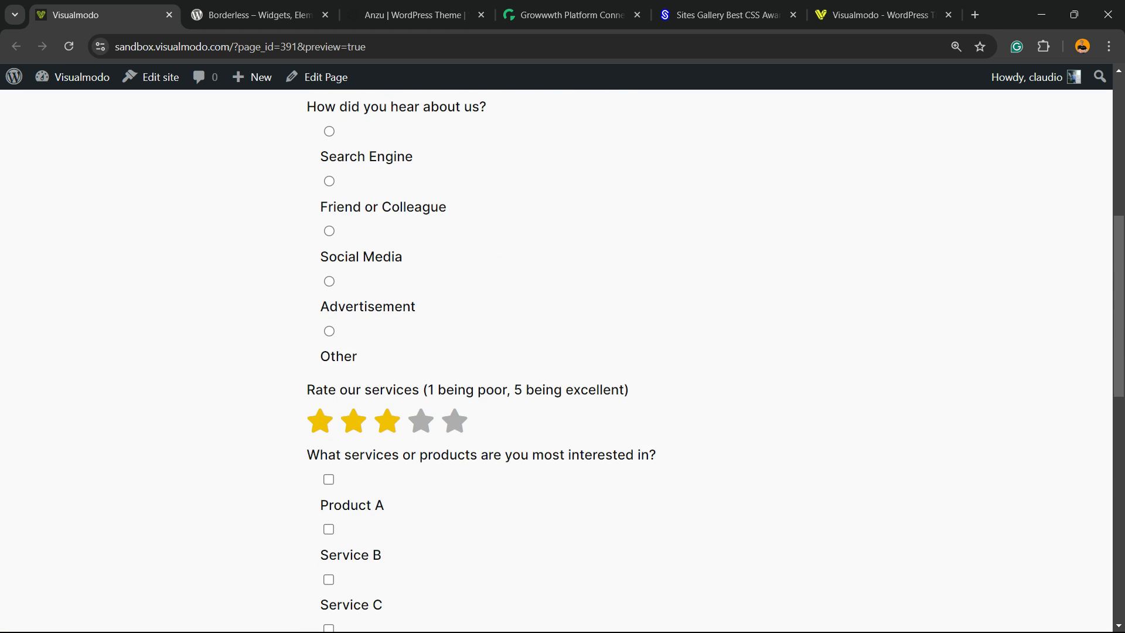
{"action": "scroll", "scroll_direction": "up", "scroll_amount": 3}
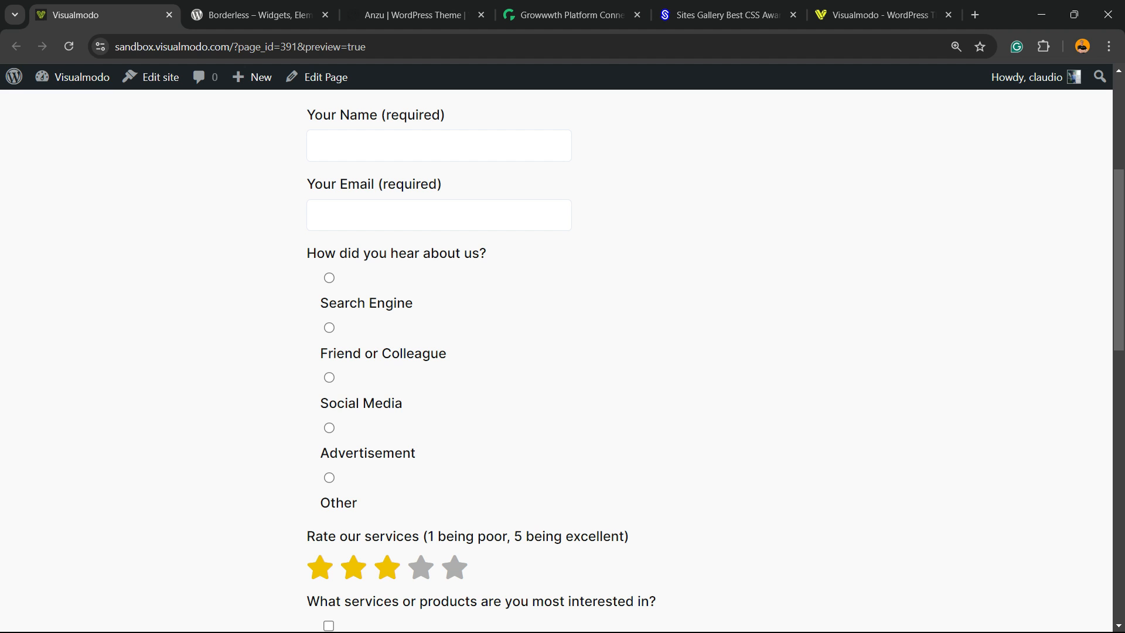
{"action": "left_click", "coordinate": [81, 77]}
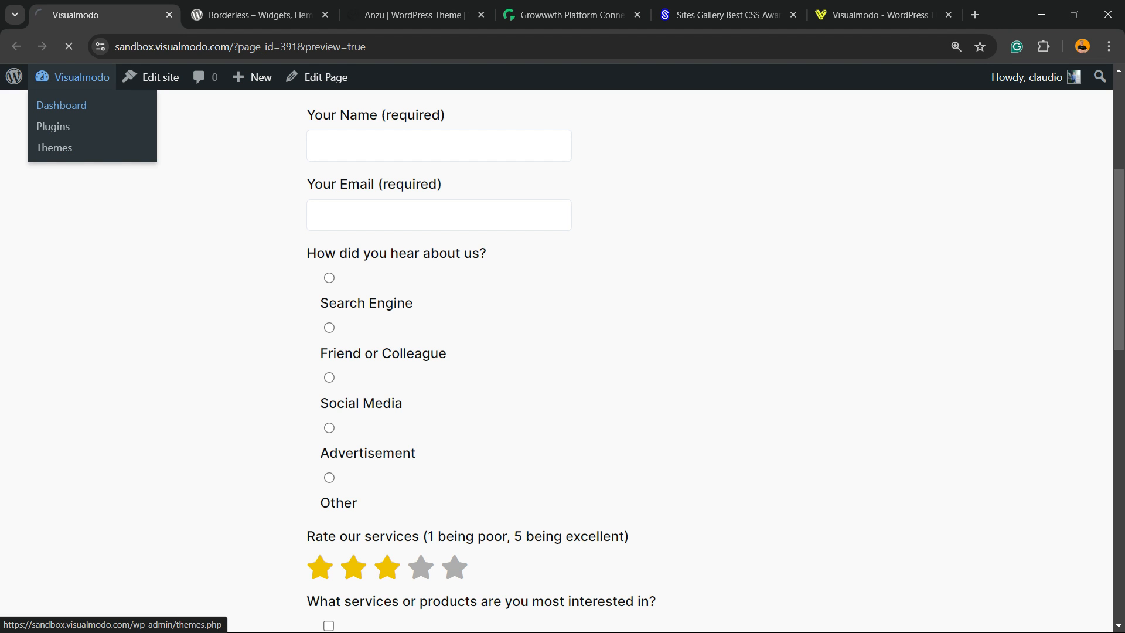
{"action": "left_click", "coordinate": [61, 105]}
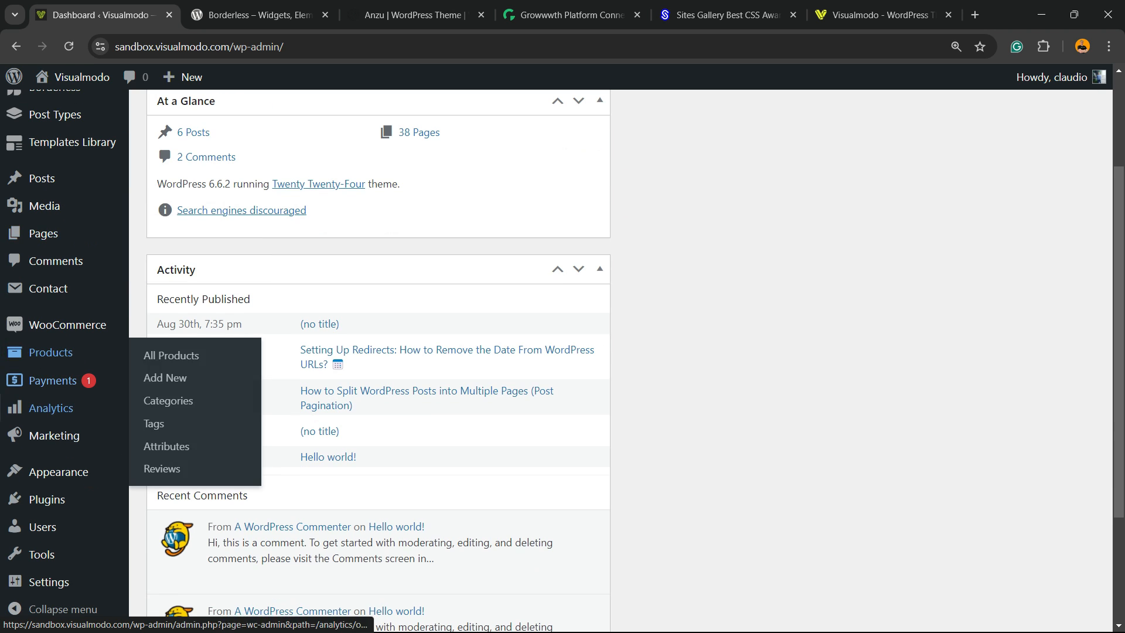
{"action": "mouse_move", "coordinate": [47, 499]}
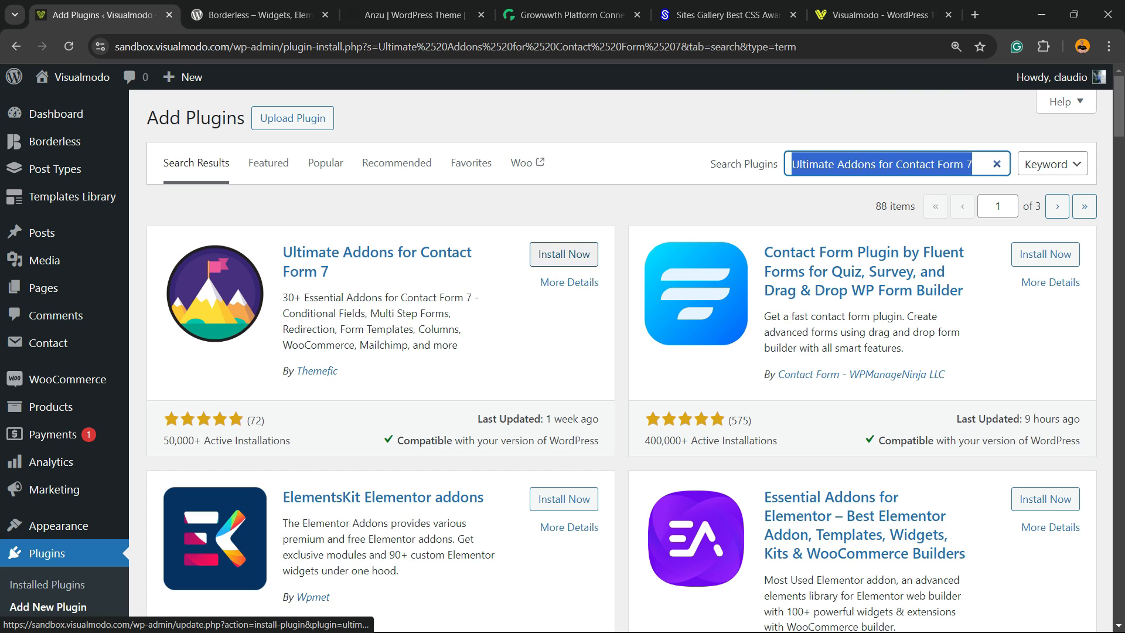
Install and activate Ultimate Addons for Contact Form 7, declining the diagnostic-data notice.
{"action": "left_click", "coordinate": [564, 255]}
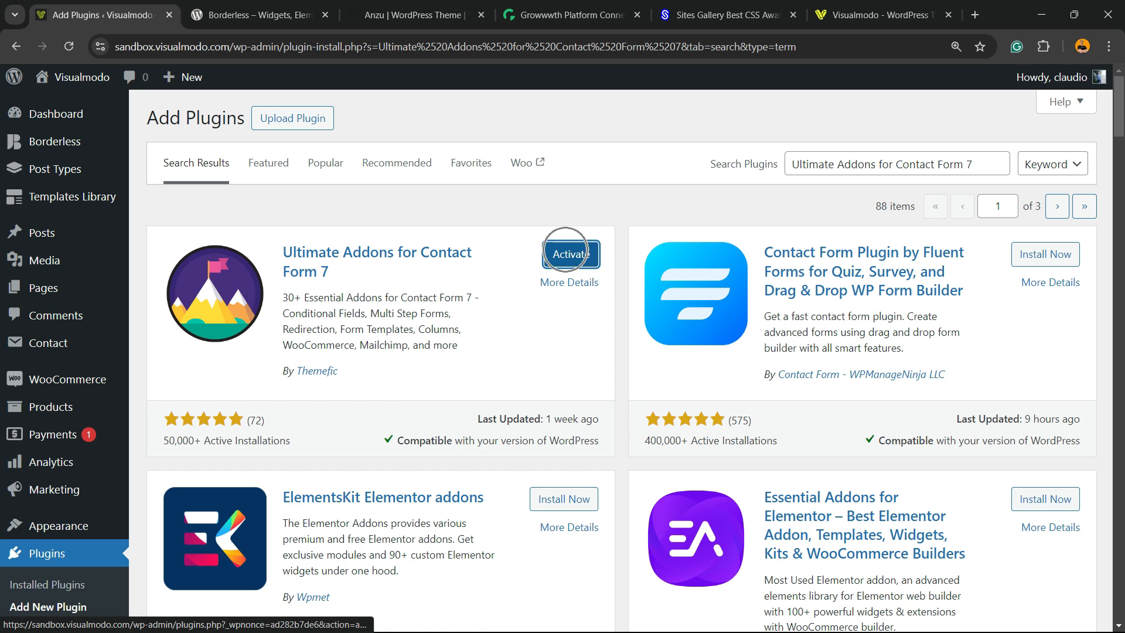
{"action": "left_click", "coordinate": [570, 254]}
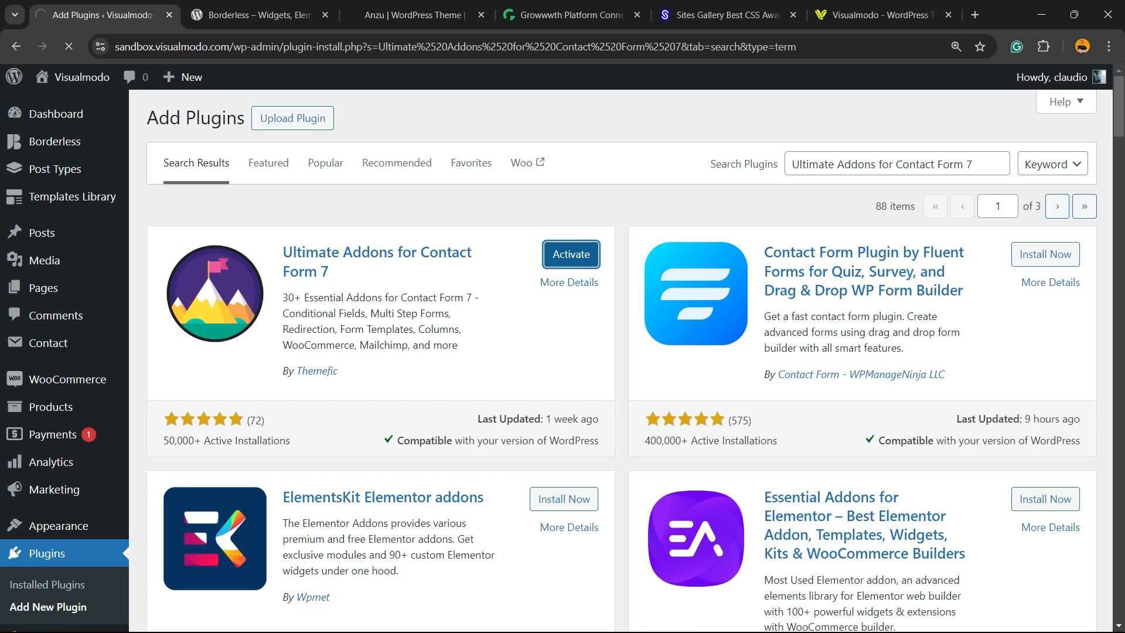
{"action": "left_click", "coordinate": [571, 254]}
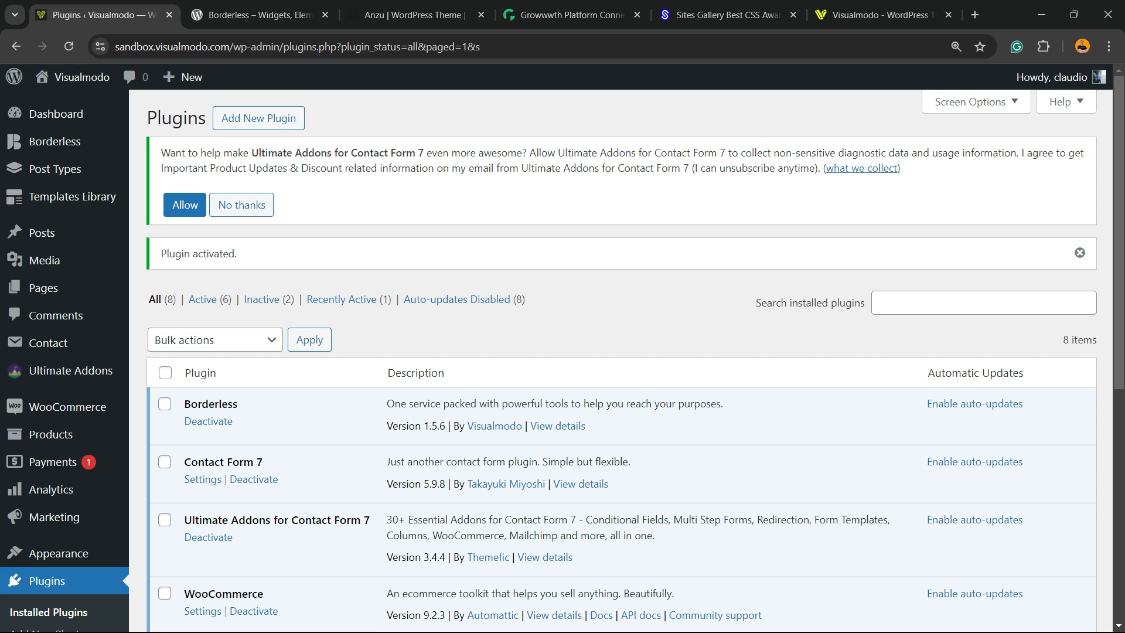
{"action": "left_click", "coordinate": [241, 204]}
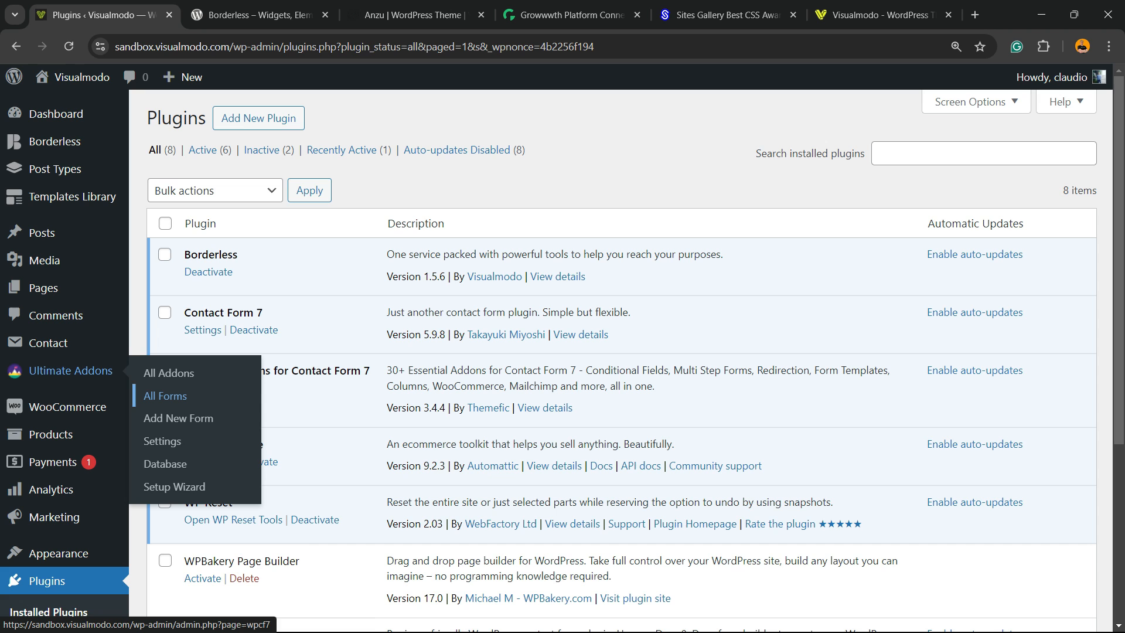
In the setup wizard, enable the AI Form Generator and Conditional Field addons and review the addon list.
{"action": "left_click", "coordinate": [174, 488]}
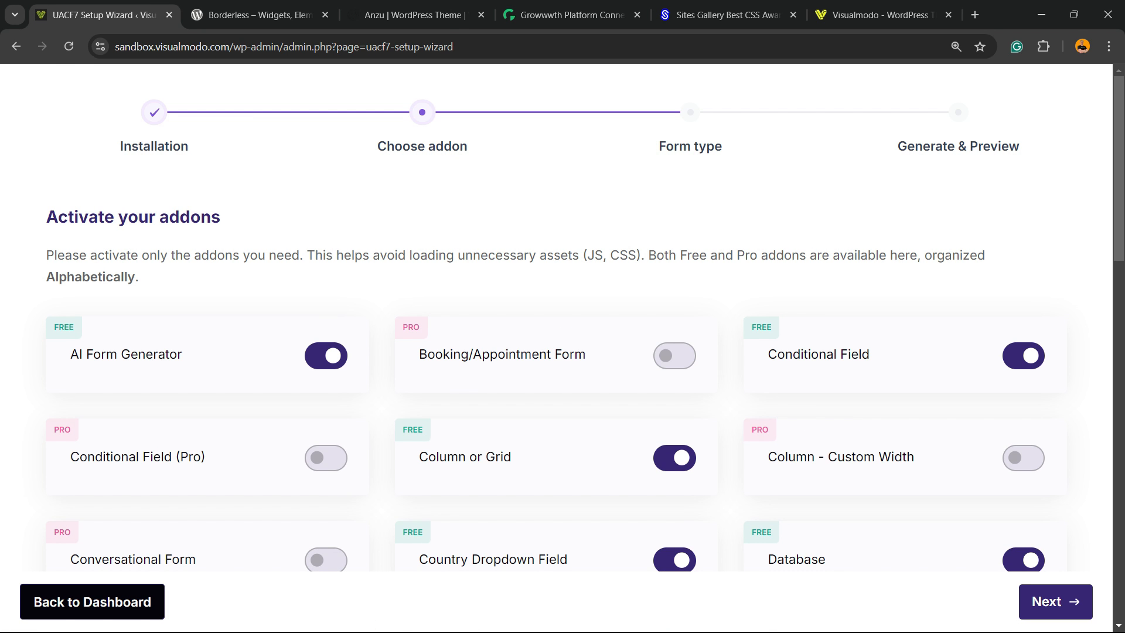
{"action": "left_click", "coordinate": [324, 356]}
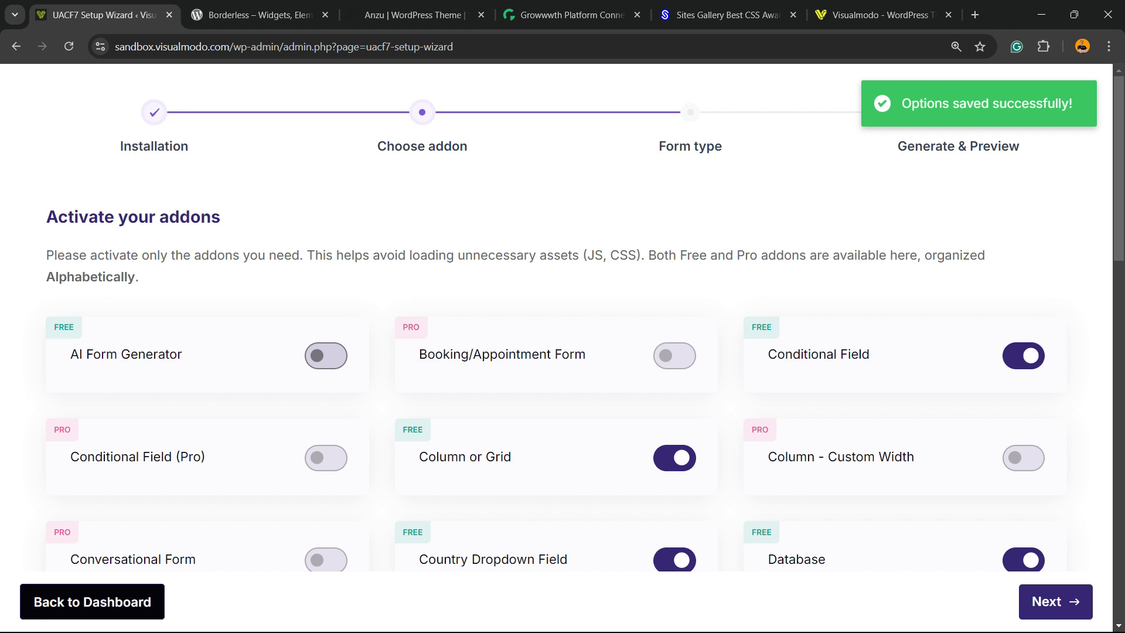
{"action": "left_click", "coordinate": [1022, 356]}
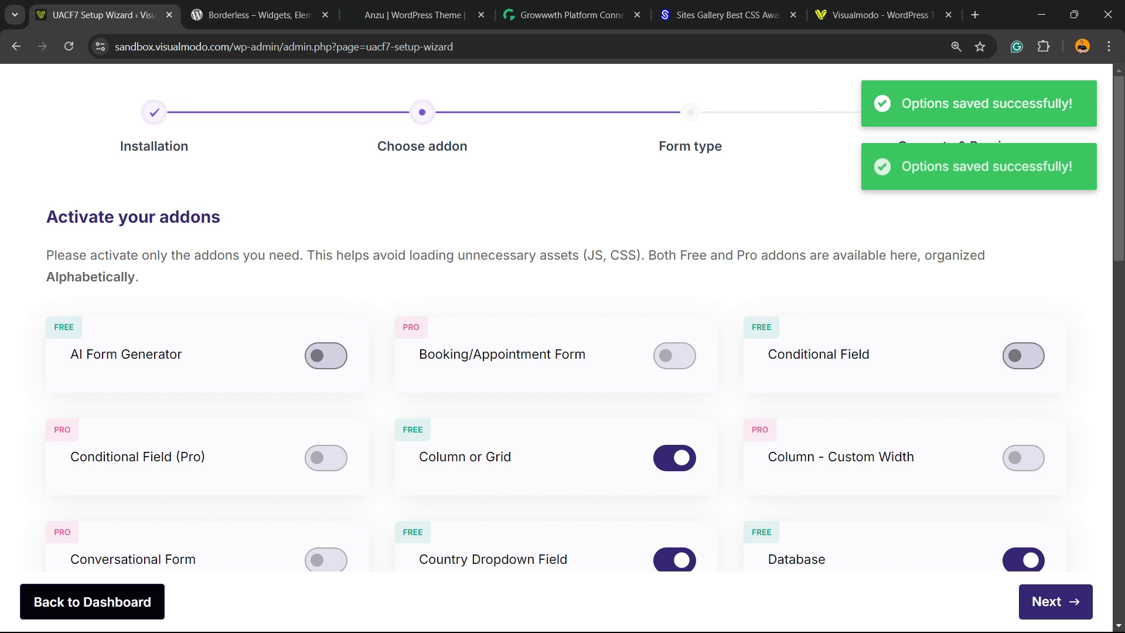
{"action": "scroll", "scroll_direction": "down", "scroll_amount": 3}
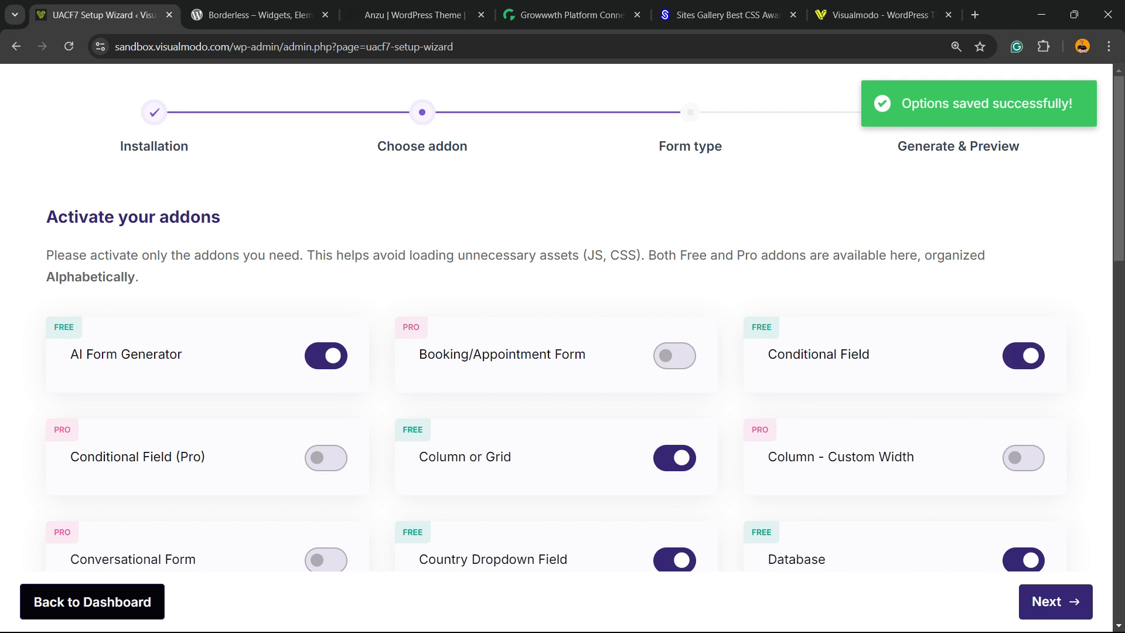
{"action": "scroll", "scroll_direction": "down", "scroll_amount": 3}
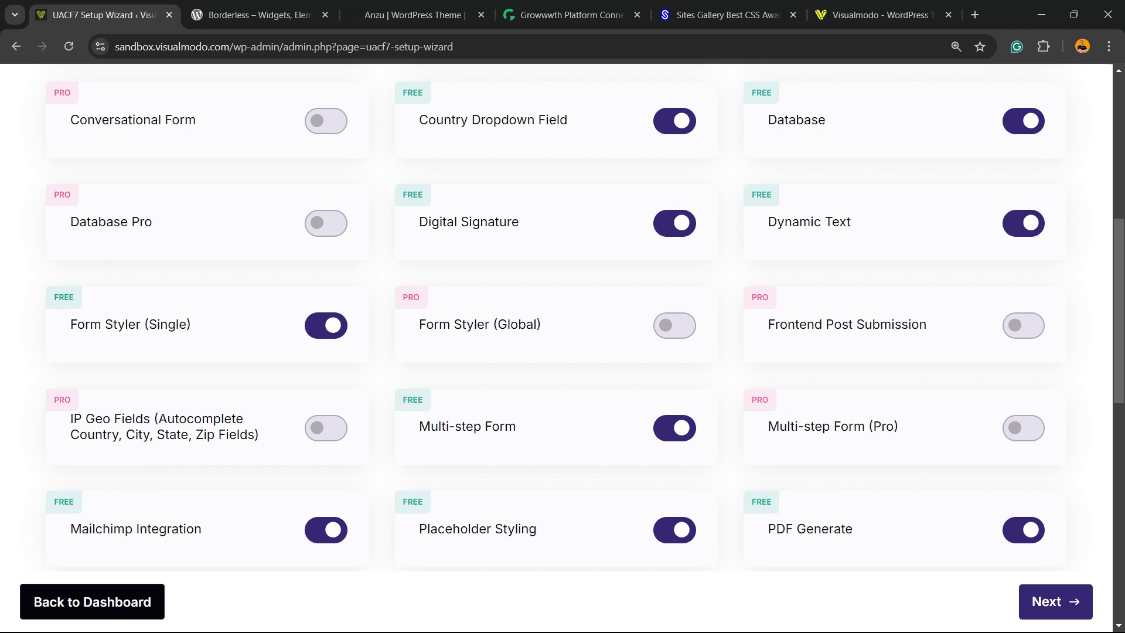
{"action": "scroll", "scroll_direction": "down", "scroll_amount": 3}
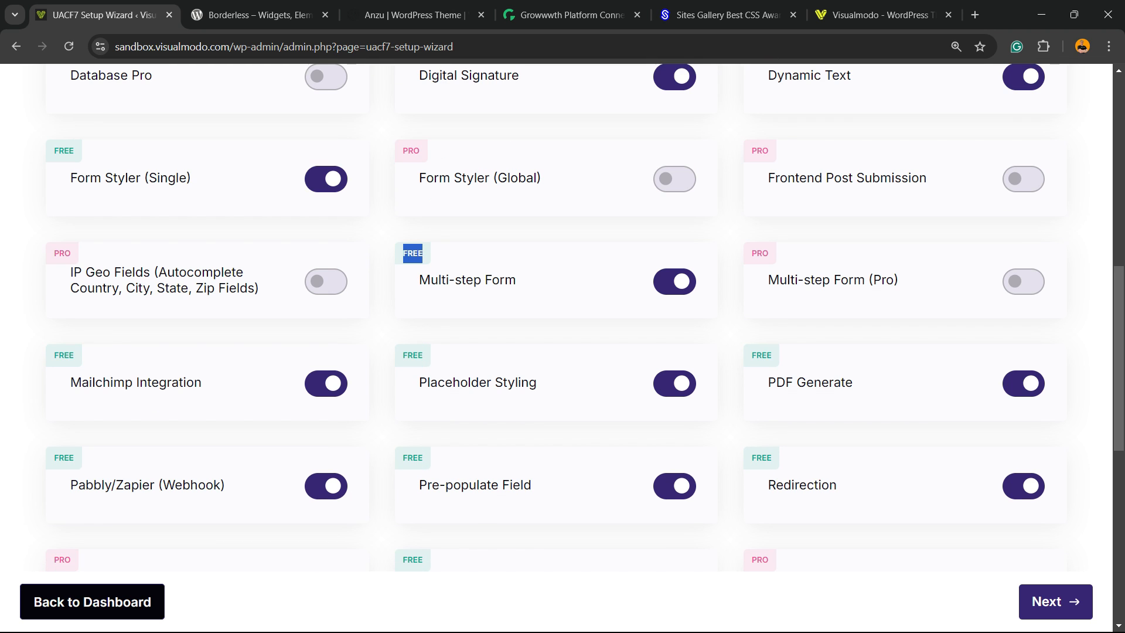
{"action": "scroll", "scroll_direction": "down", "scroll_amount": 3}
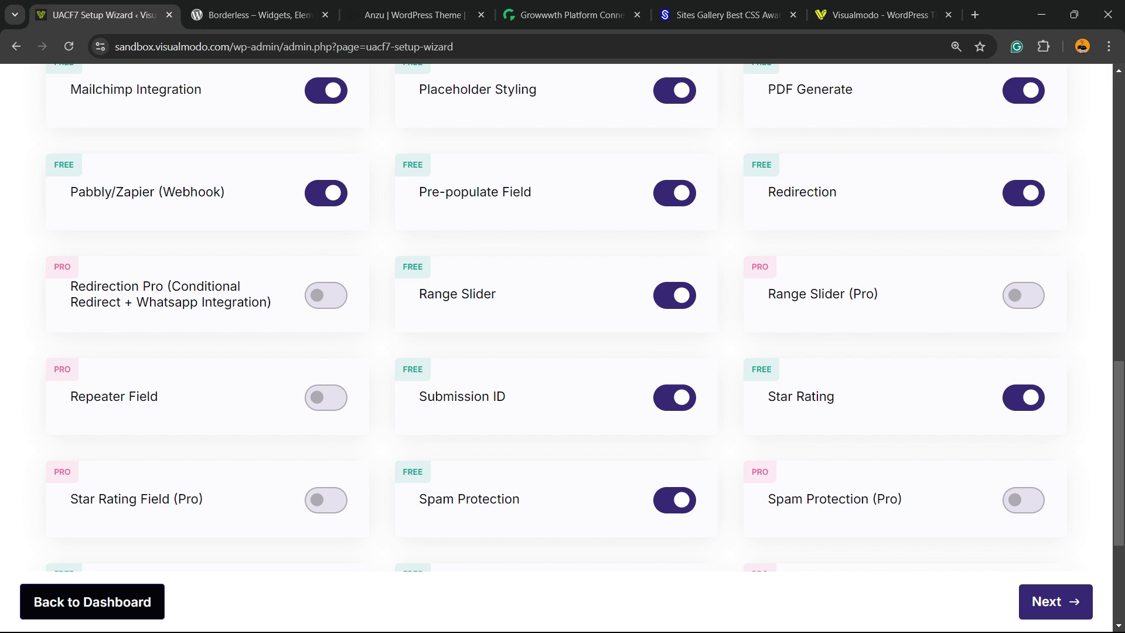
{"action": "scroll", "scroll_direction": "down", "scroll_amount": 3}
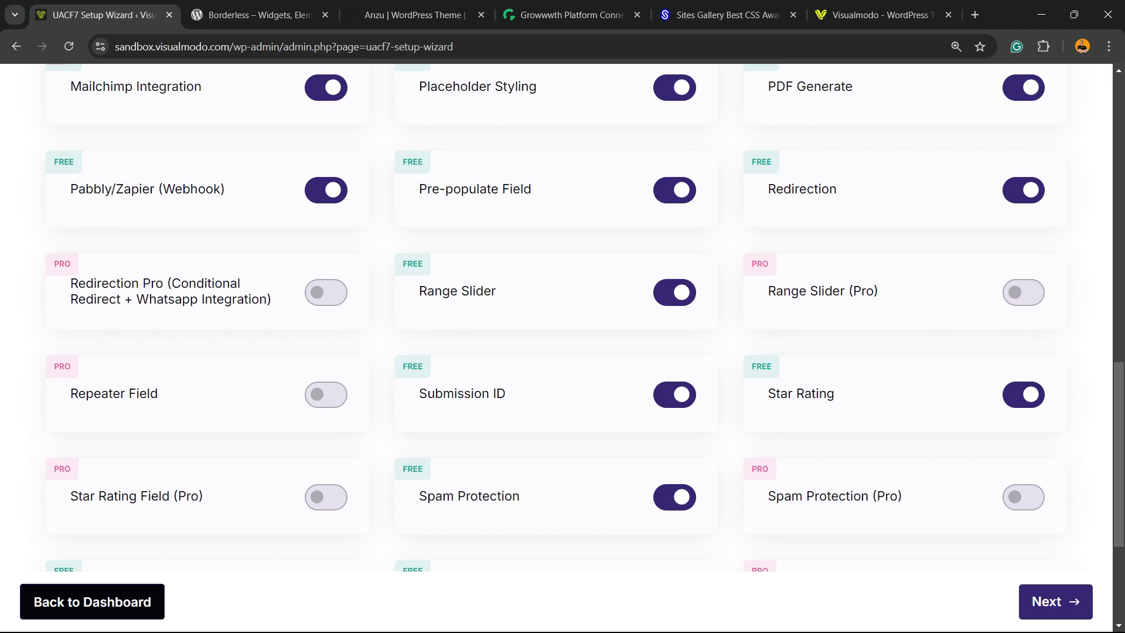
{"action": "scroll", "scroll_direction": "down", "scroll_amount": 3}
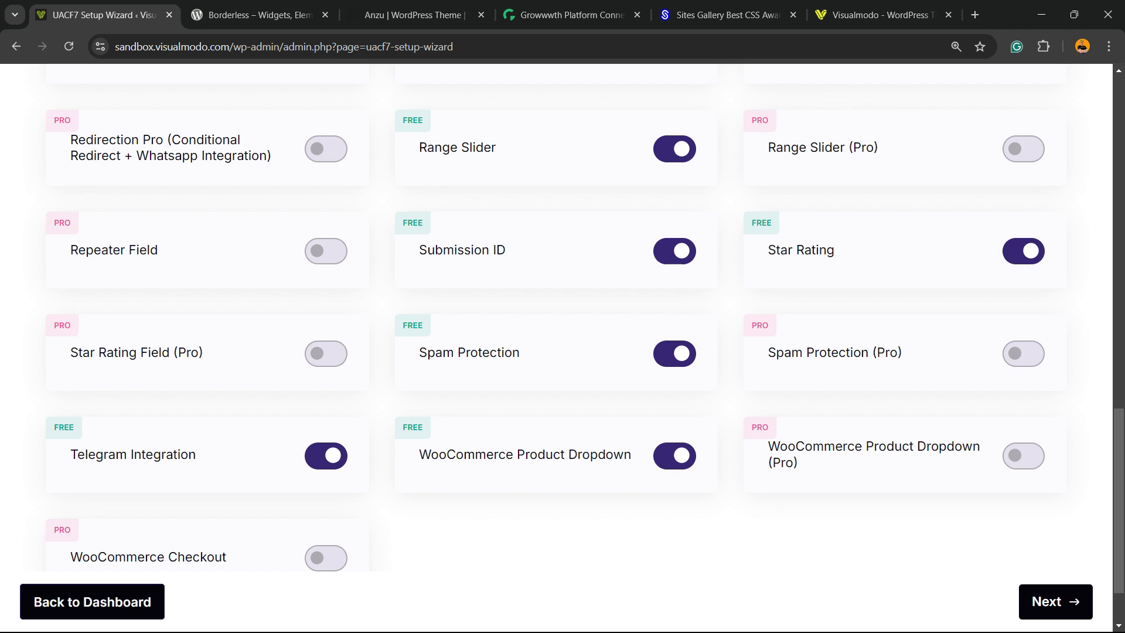
Choose Survey as the form type and generate the survey form with AI.
{"action": "left_click", "coordinate": [1055, 602]}
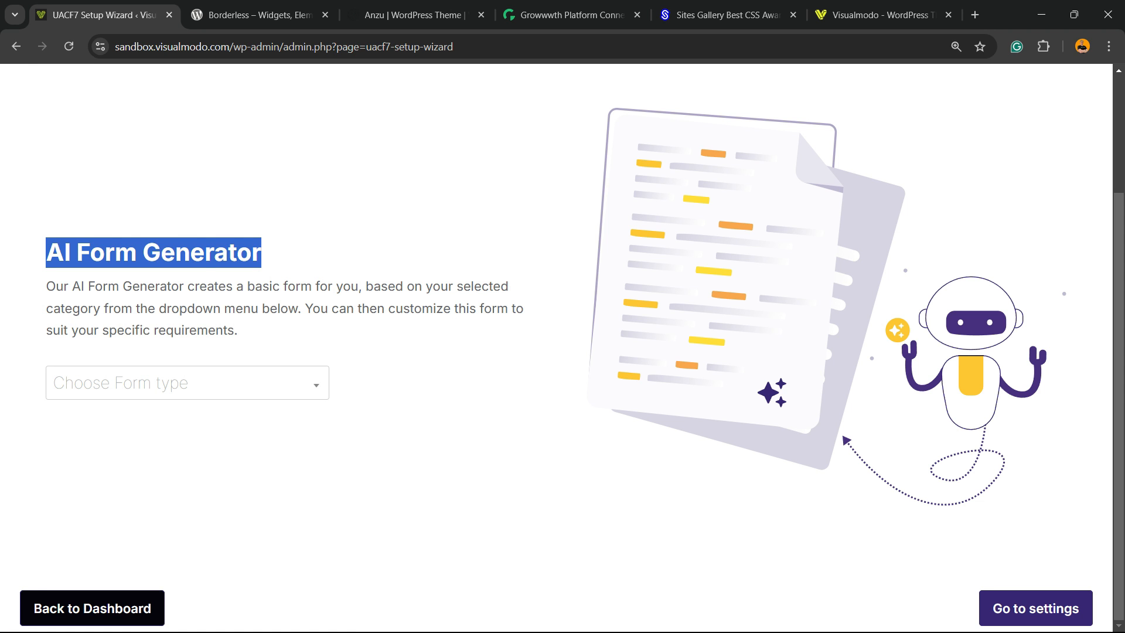
{"action": "left_click", "coordinate": [186, 382]}
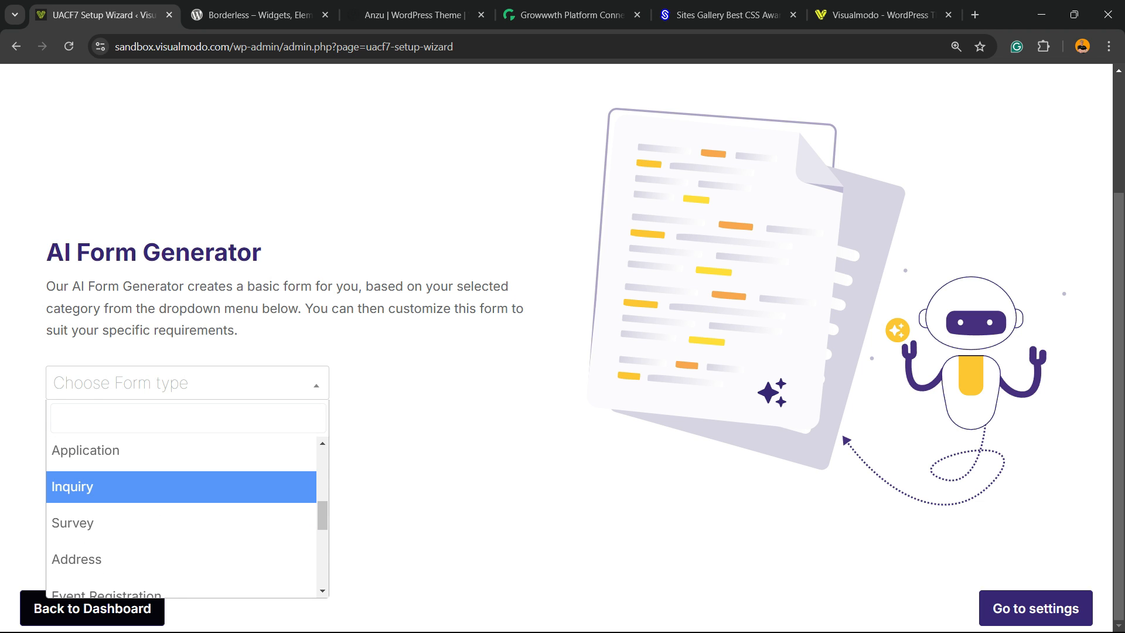
{"action": "left_click", "coordinate": [72, 522]}
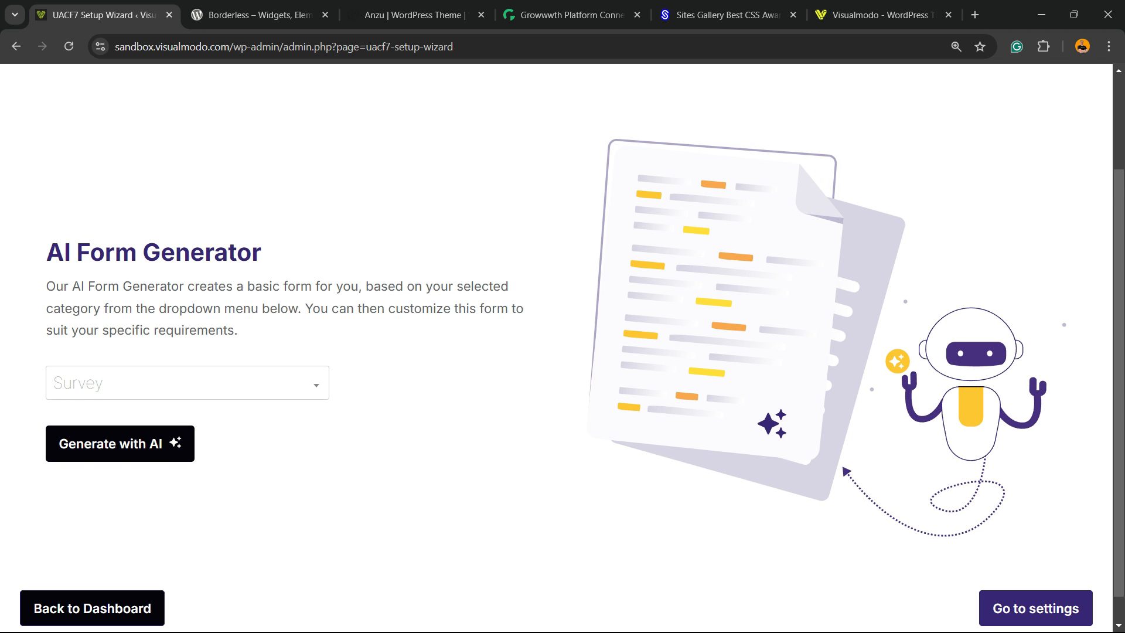
{"action": "left_click", "coordinate": [120, 443]}
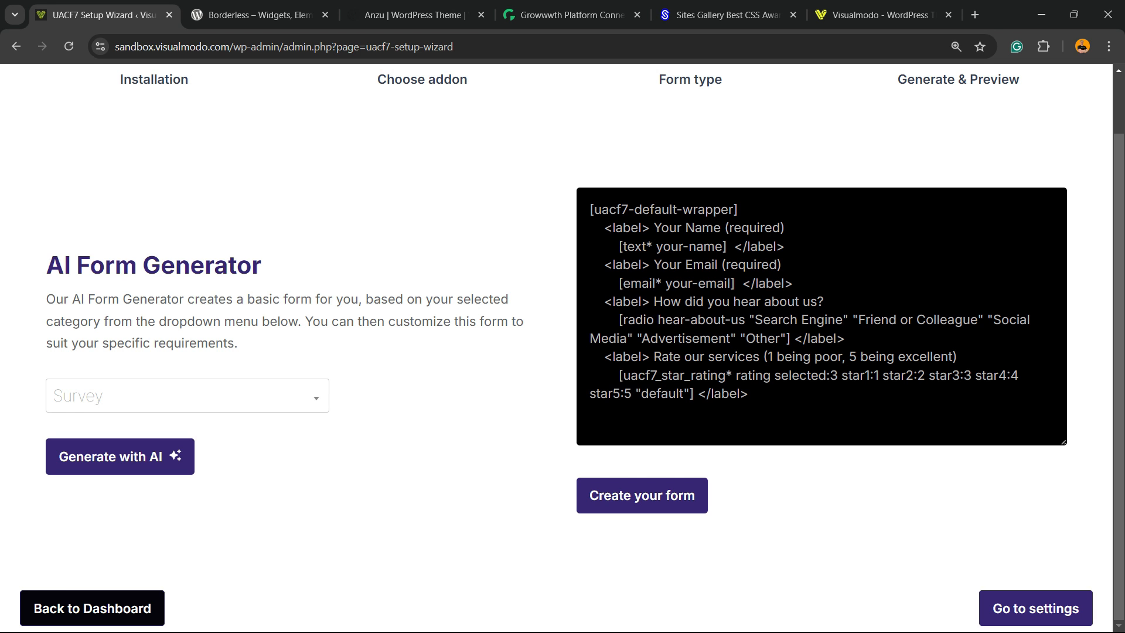
{"action": "scroll", "scroll_direction": "down", "scroll_amount": 3}
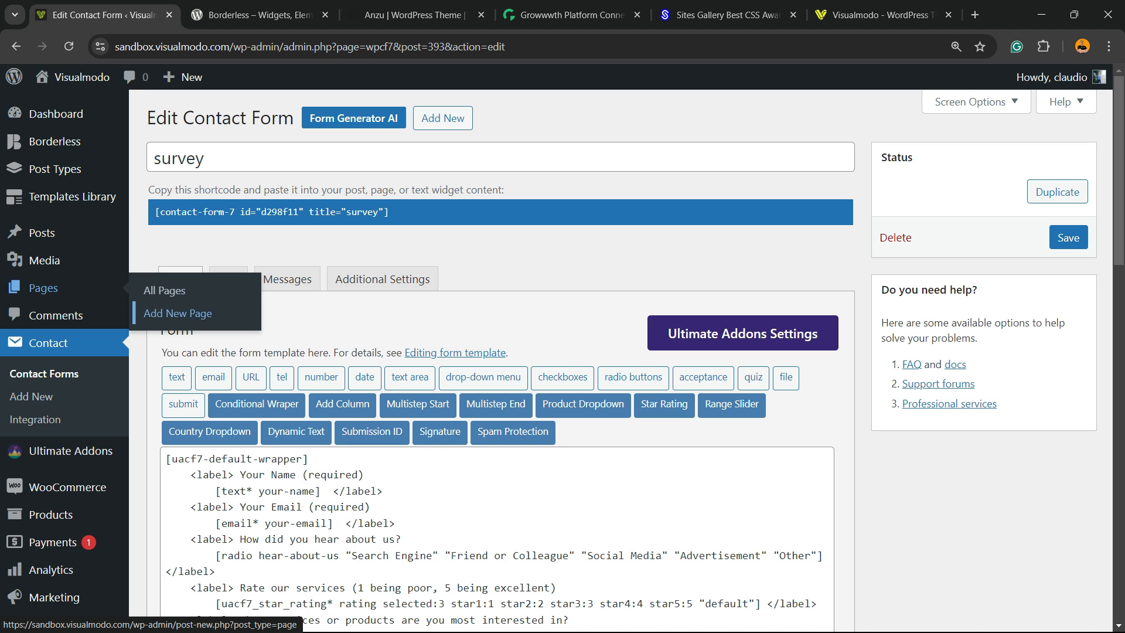
Create a new page holding the shortcode [contact-form-7 id="d298f11" title="survey"].
{"action": "left_click", "coordinate": [177, 313]}
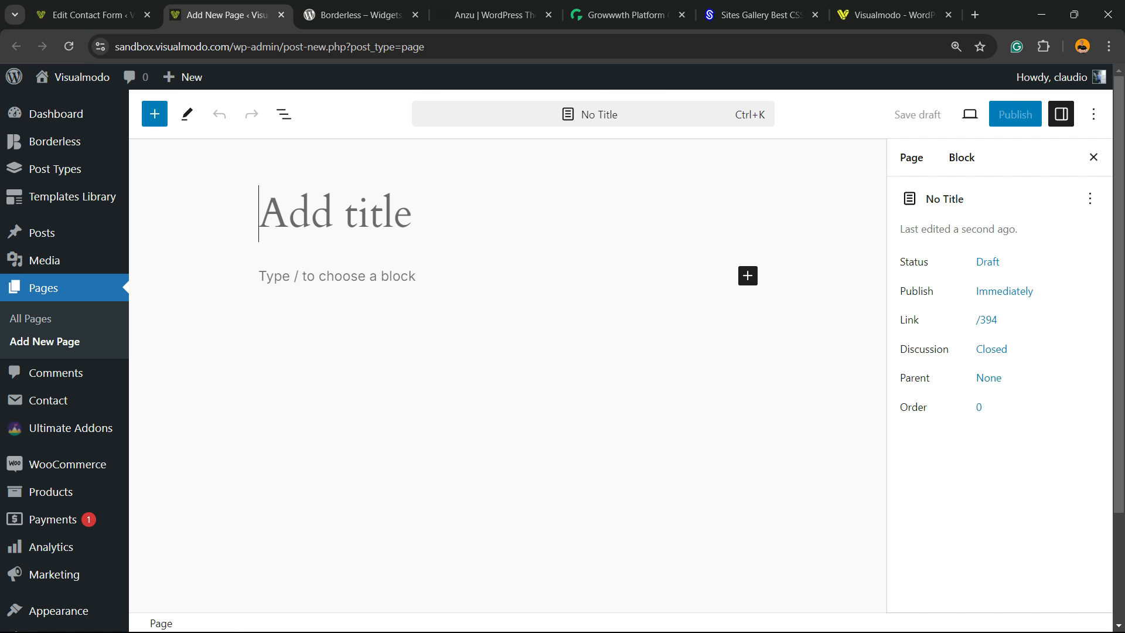
{"action": "type", "text": "[contact-form-7 id=\"d298f11\" title=\"survey\"]"}
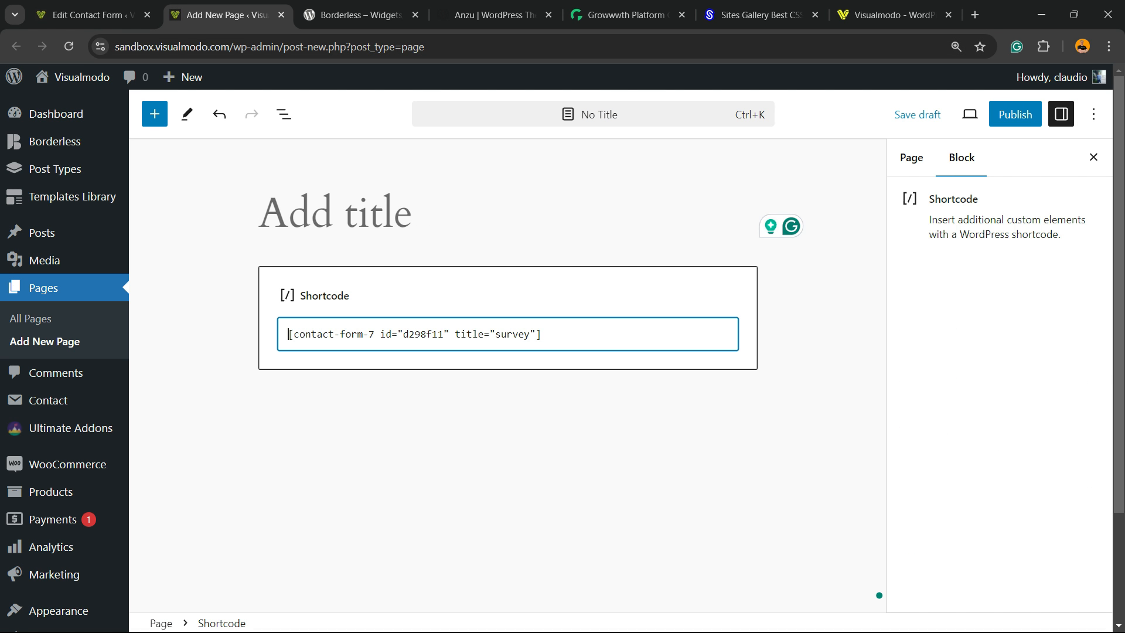
{"action": "left_click", "coordinate": [910, 159]}
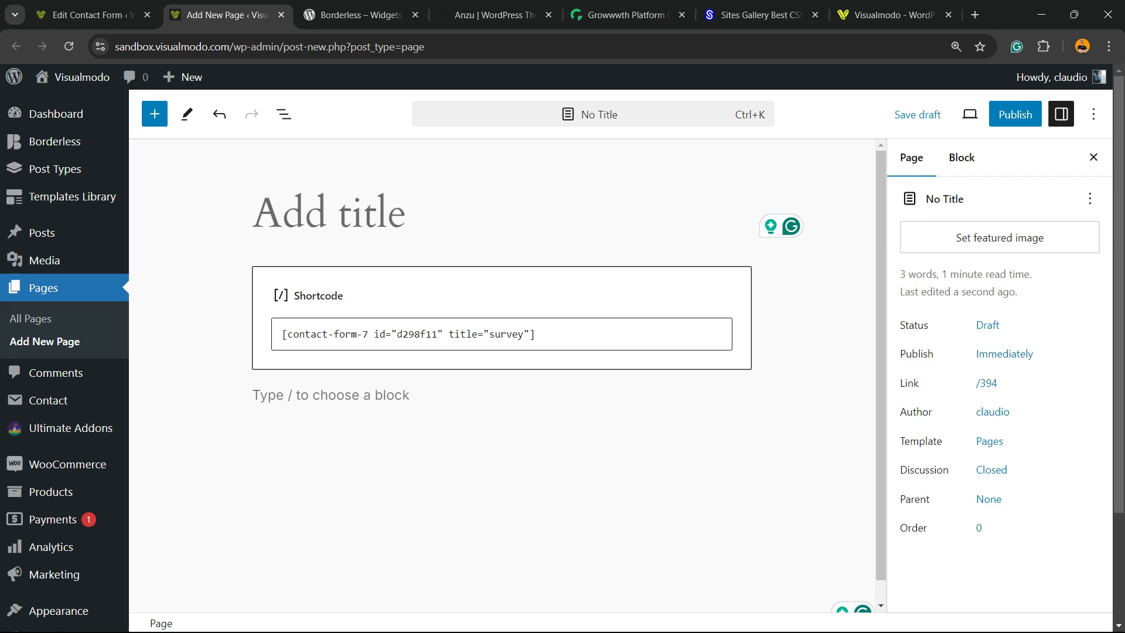
{"action": "left_click", "coordinate": [741, 395]}
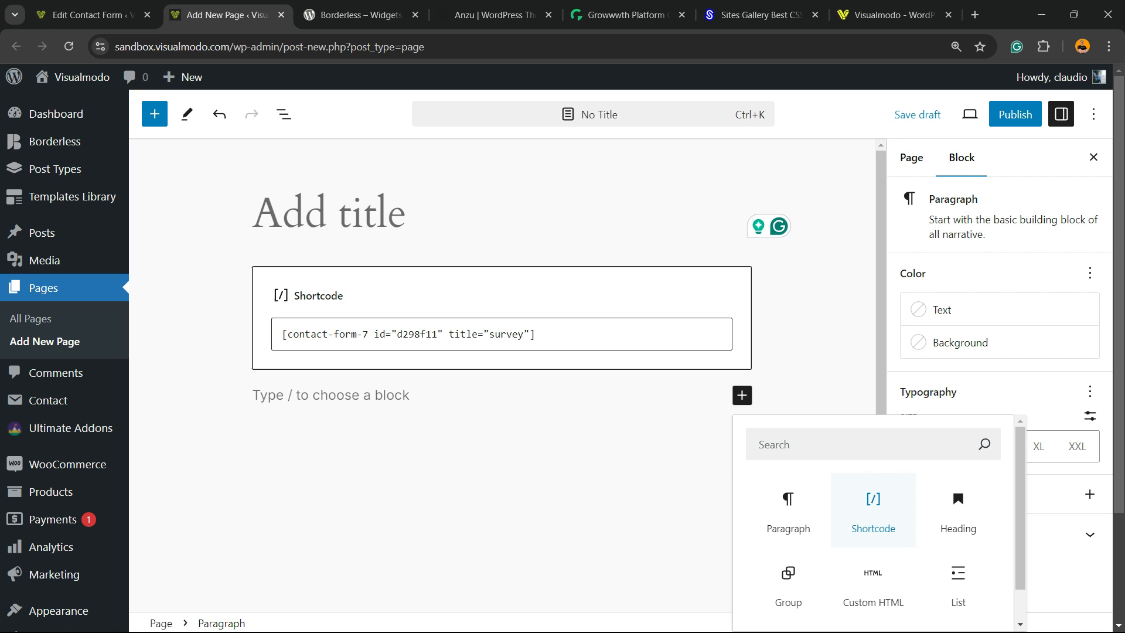
Remove the duplicate shortcode block and publish the page.
{"action": "left_click", "coordinate": [872, 510]}
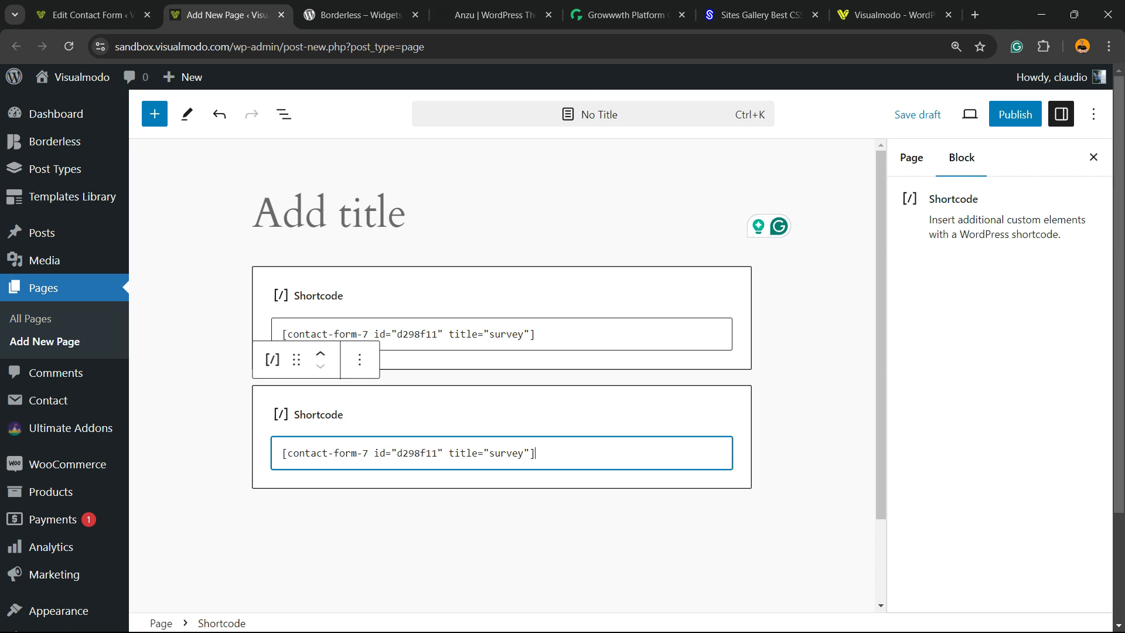
{"action": "left_click", "coordinate": [359, 359]}
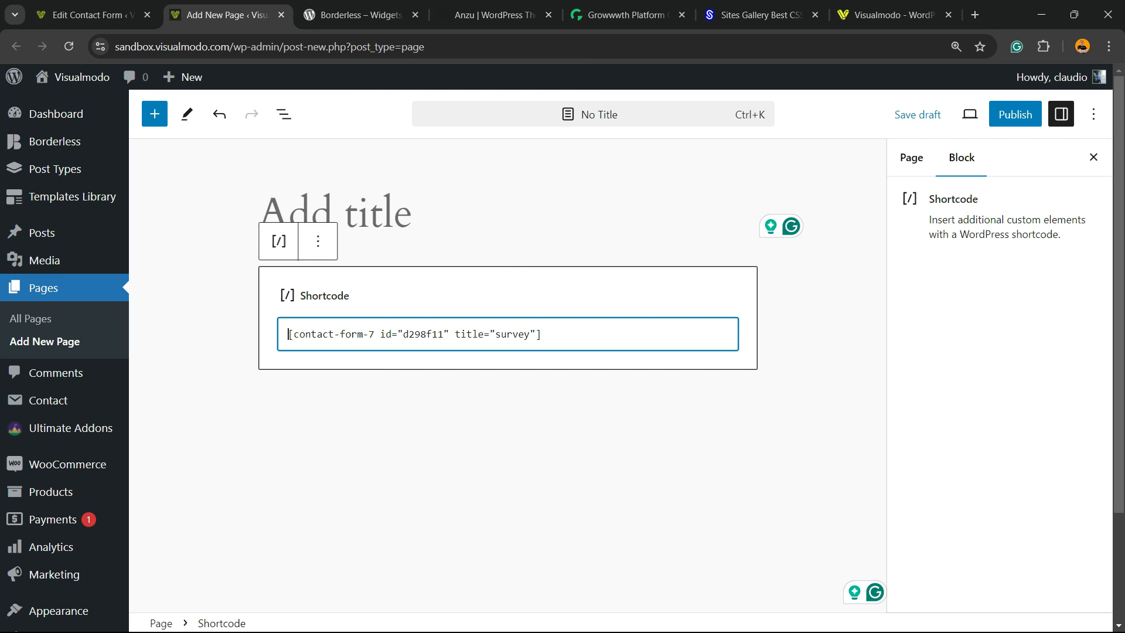
{"action": "left_click", "coordinate": [1013, 114]}
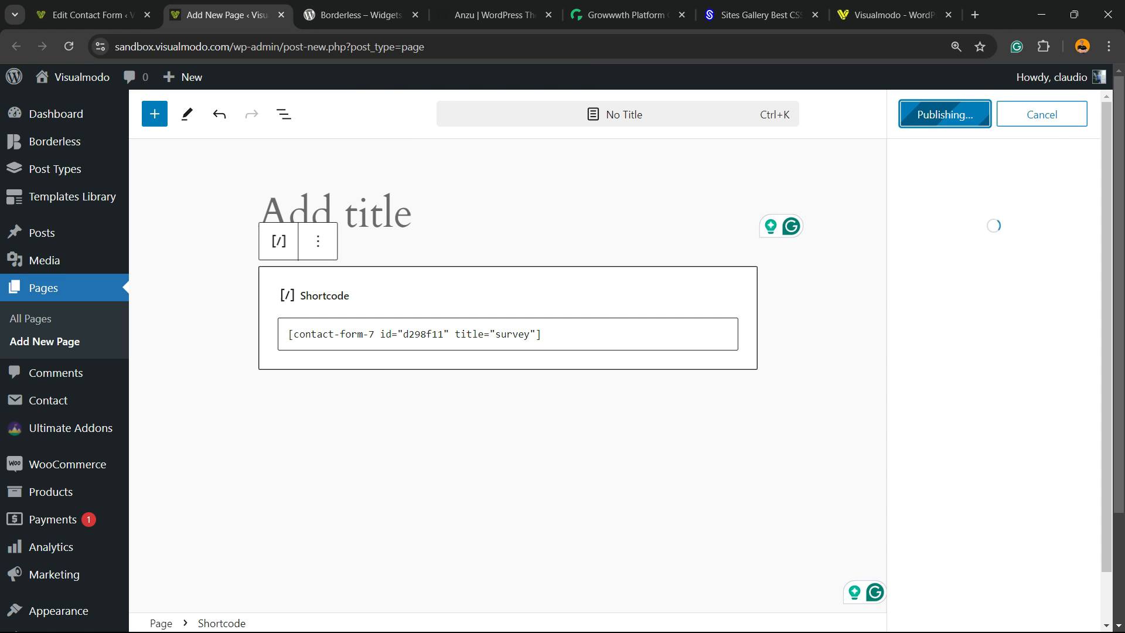
View the published page with the survey form, then return to the contact form editor.
{"action": "left_click", "coordinate": [944, 114]}
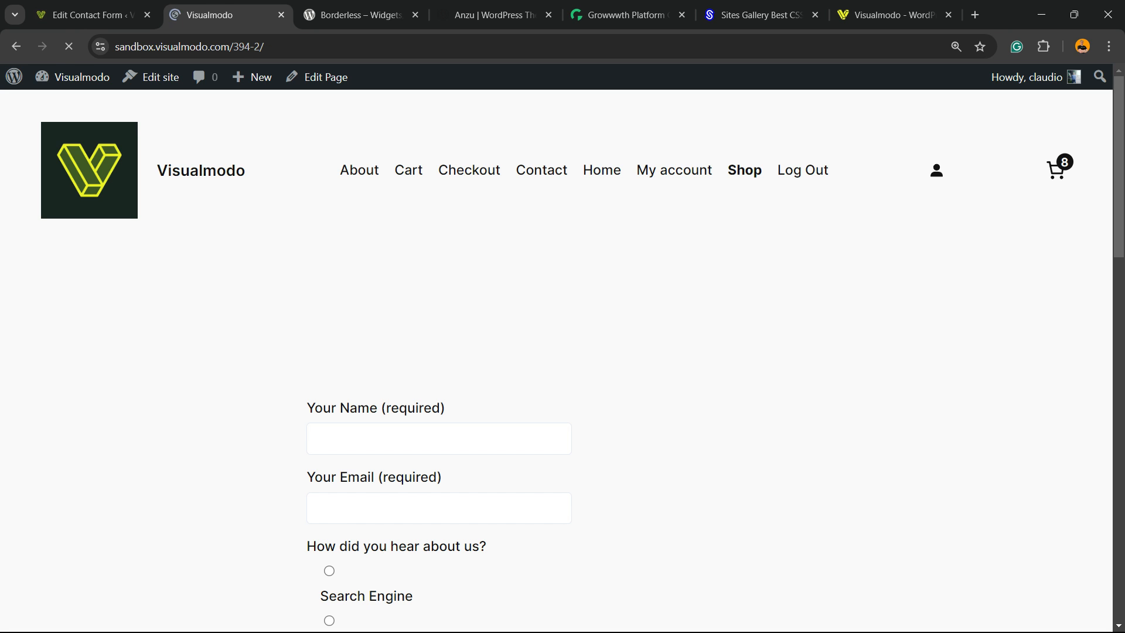
{"action": "scroll", "scroll_direction": "down", "scroll_amount": 3}
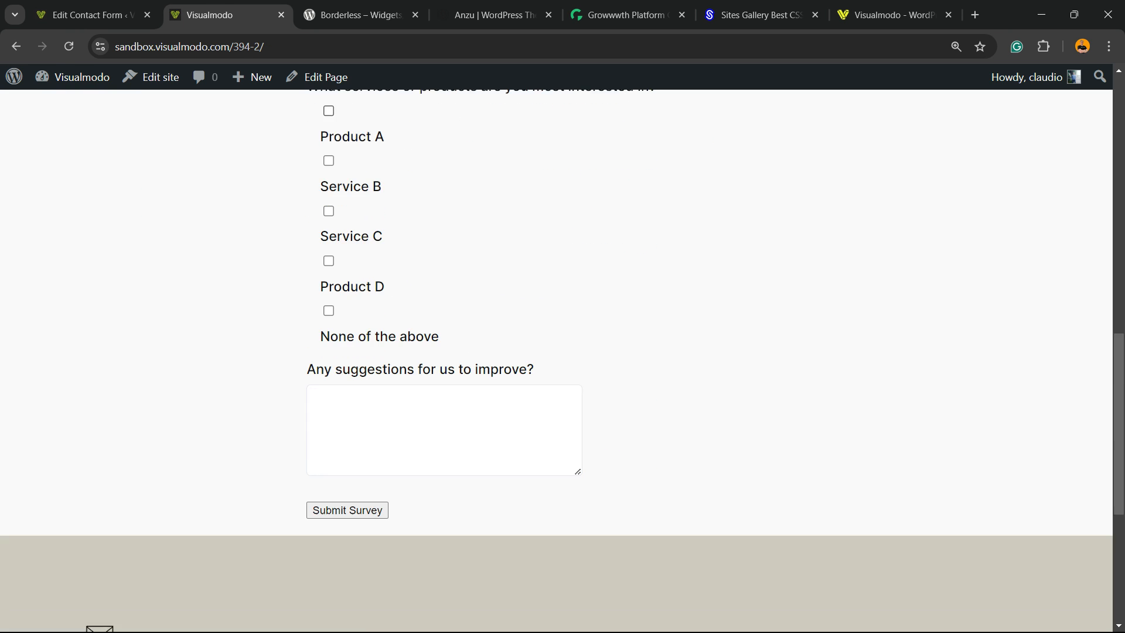
{"action": "left_click", "coordinate": [86, 14]}
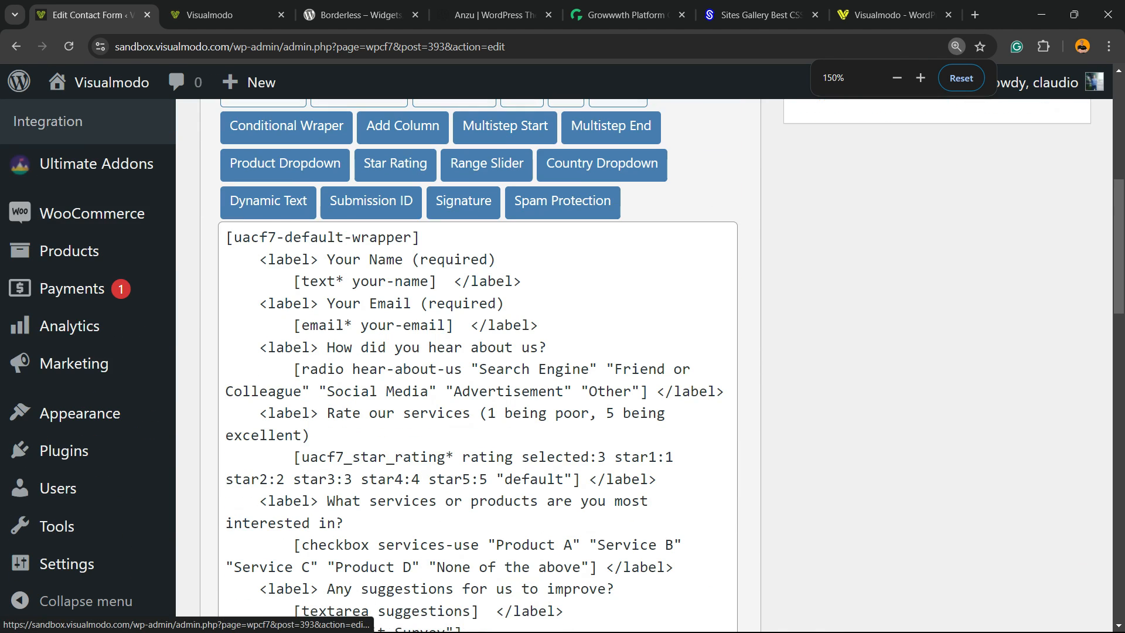
Select the How did you hear about us? question and compare its answers on the live page.
{"action": "left_click", "coordinate": [335, 259]}
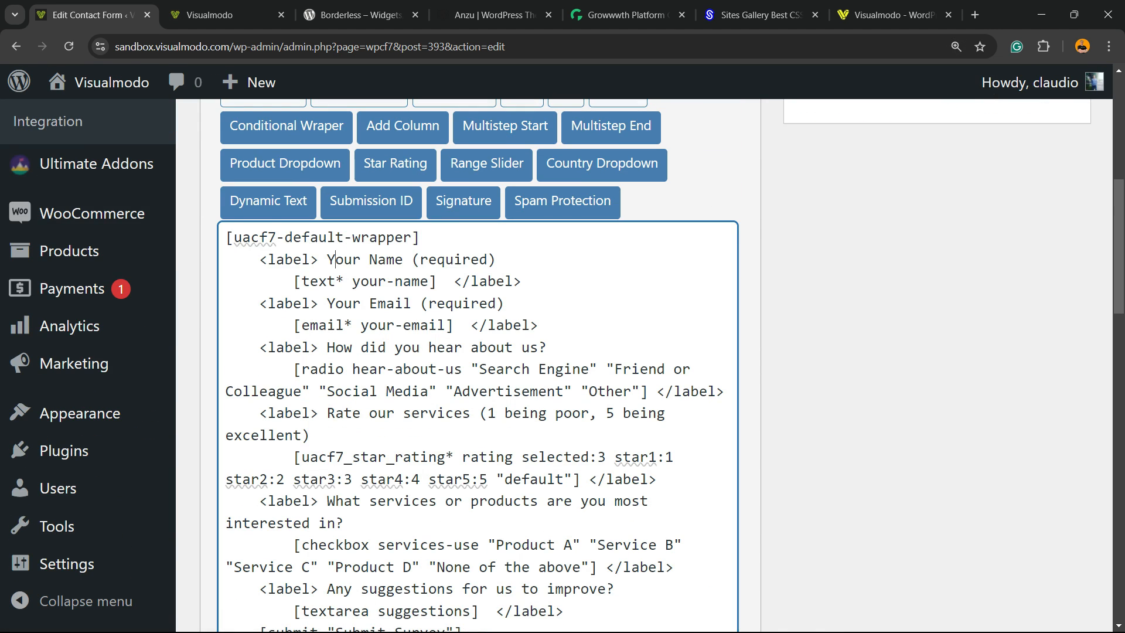
{"action": "left_click_drag", "start_coordinate": [327, 259], "coordinate": [495, 259]}
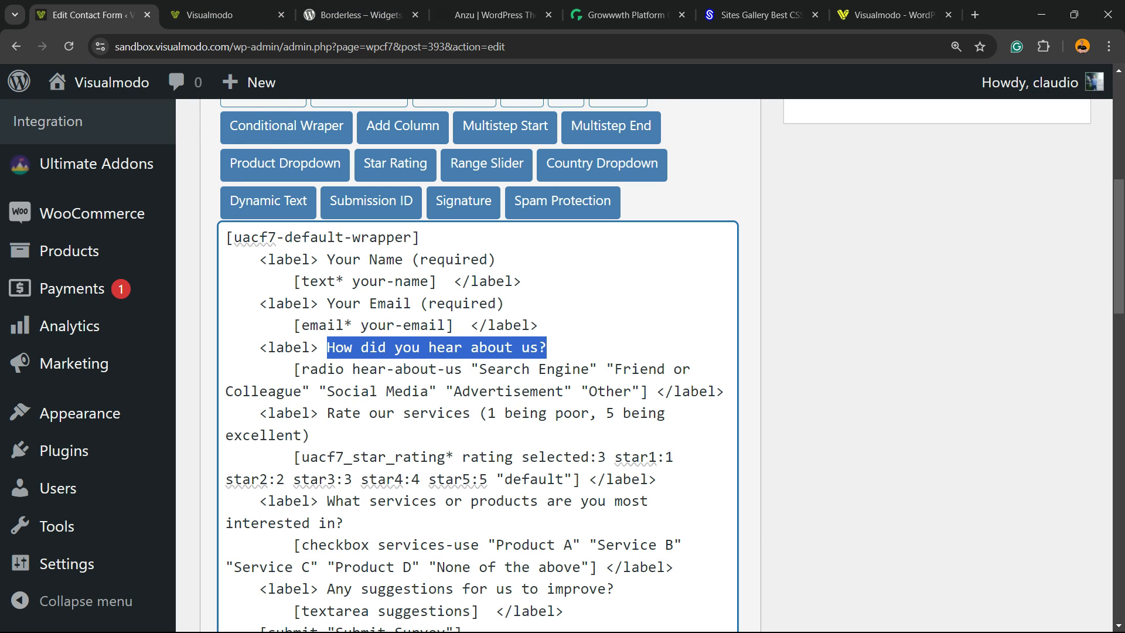
{"action": "left_click", "coordinate": [226, 14]}
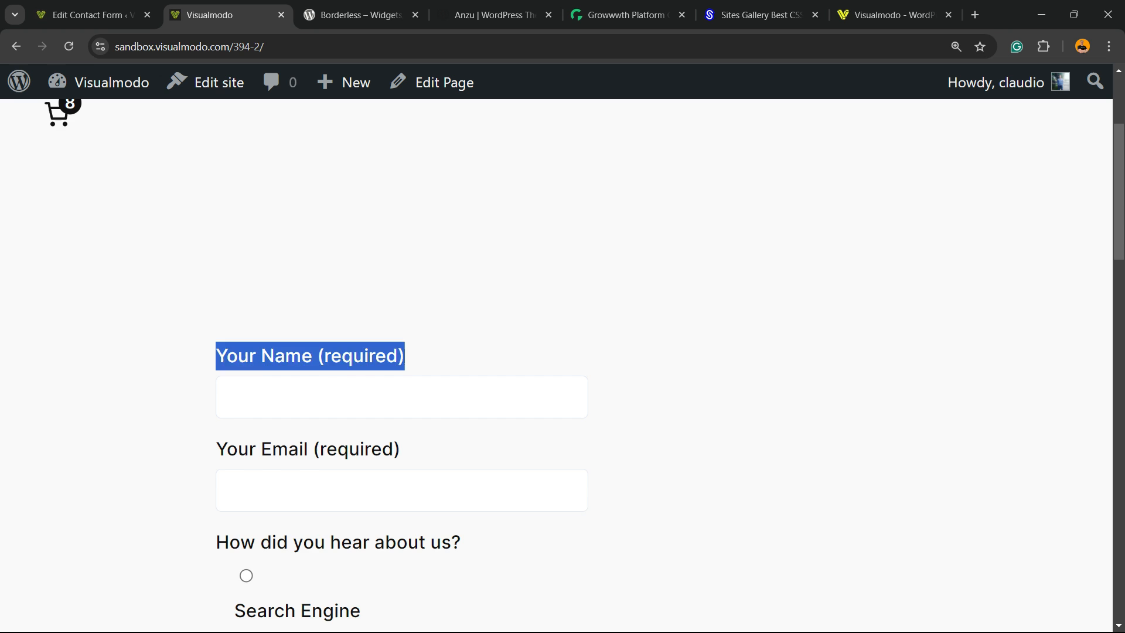
{"action": "left_click", "coordinate": [401, 379]}
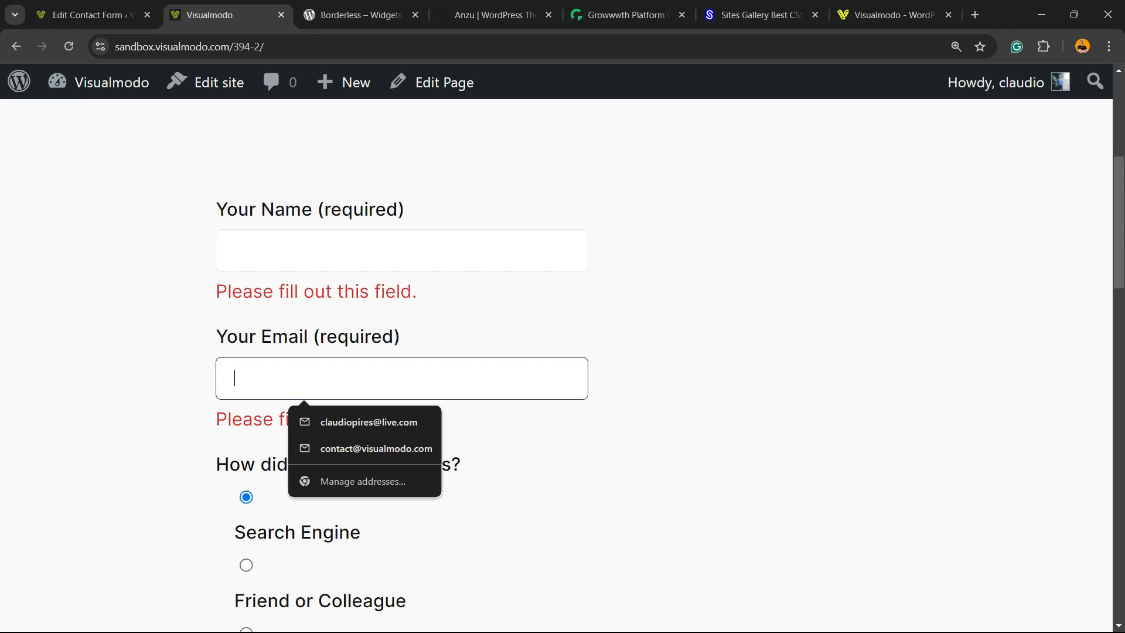
{"action": "scroll", "scroll_direction": "down", "scroll_amount": 3}
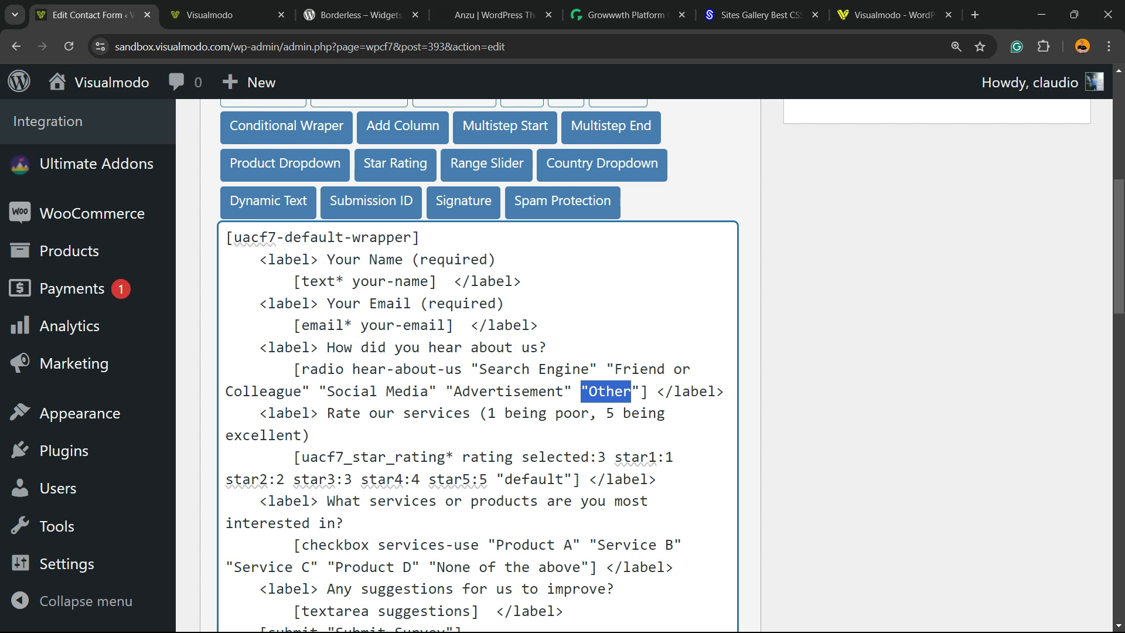
{"action": "left_click", "coordinate": [226, 14]}
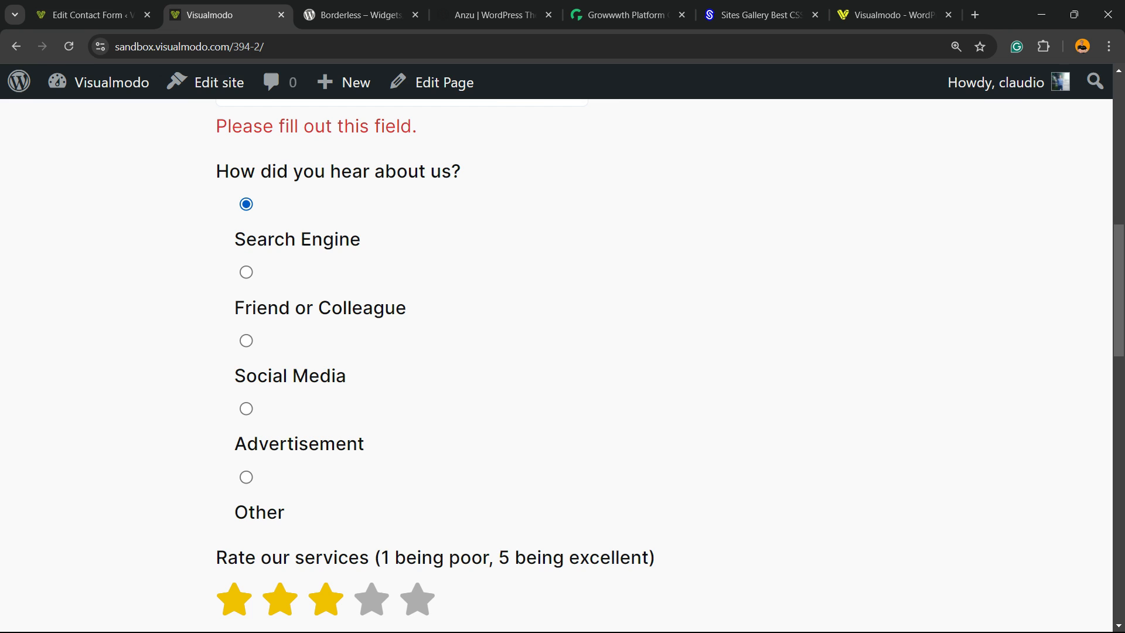
{"action": "left_click", "coordinate": [85, 14]}
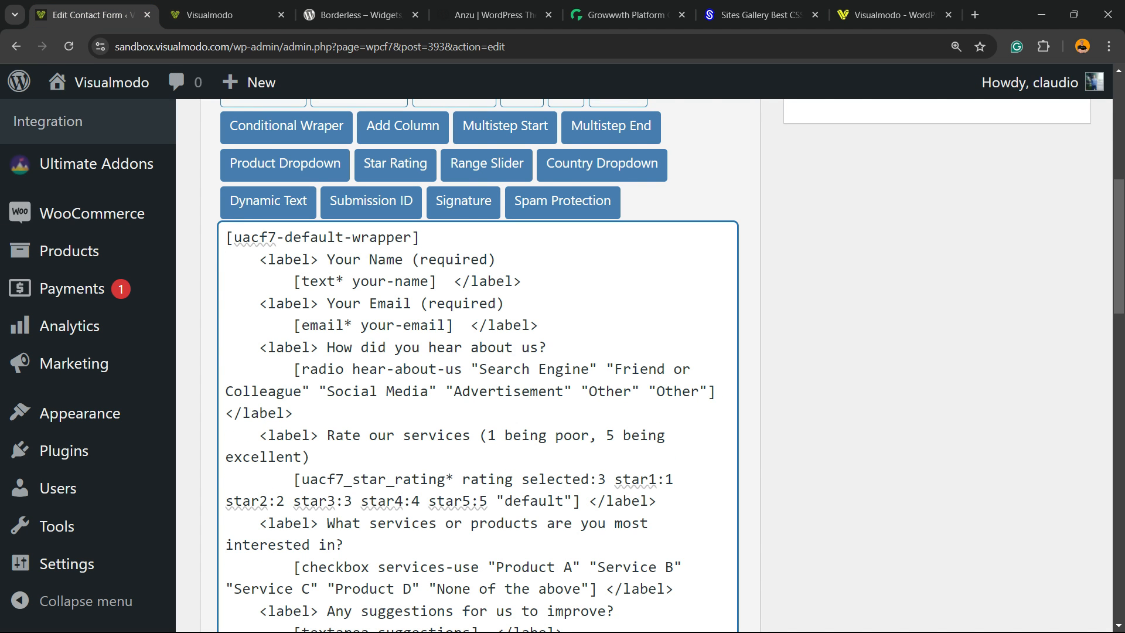
Replace the duplicated Other answer with YouTube in the radio tag, correcting the misspelling.
{"action": "double_click", "coordinate": [676, 391]}
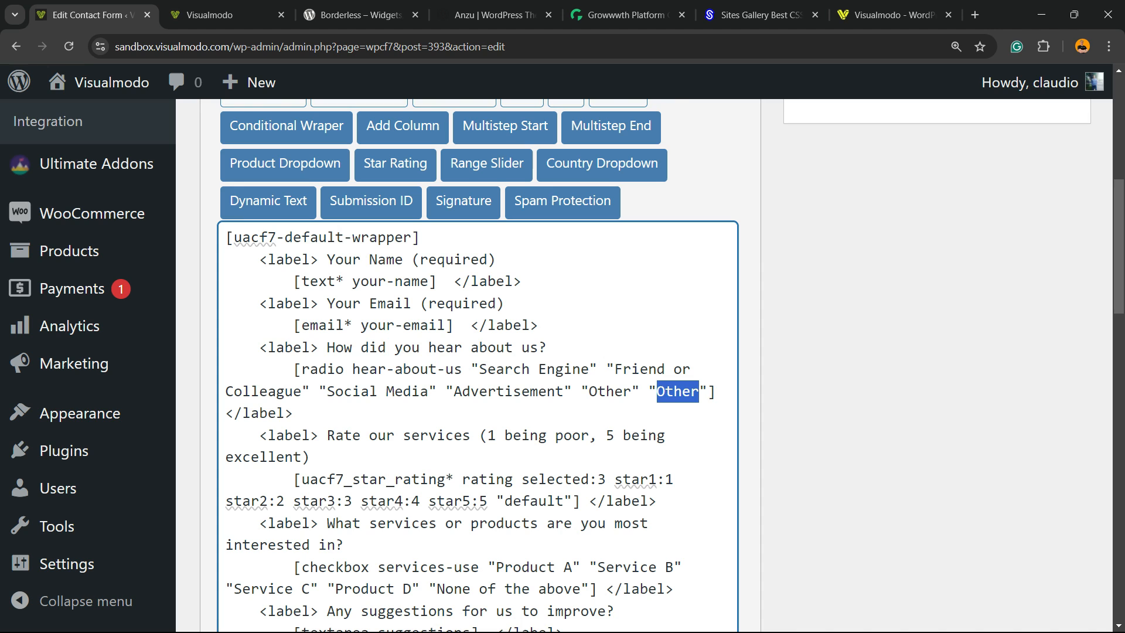
{"action": "type", "text": "Rou"}
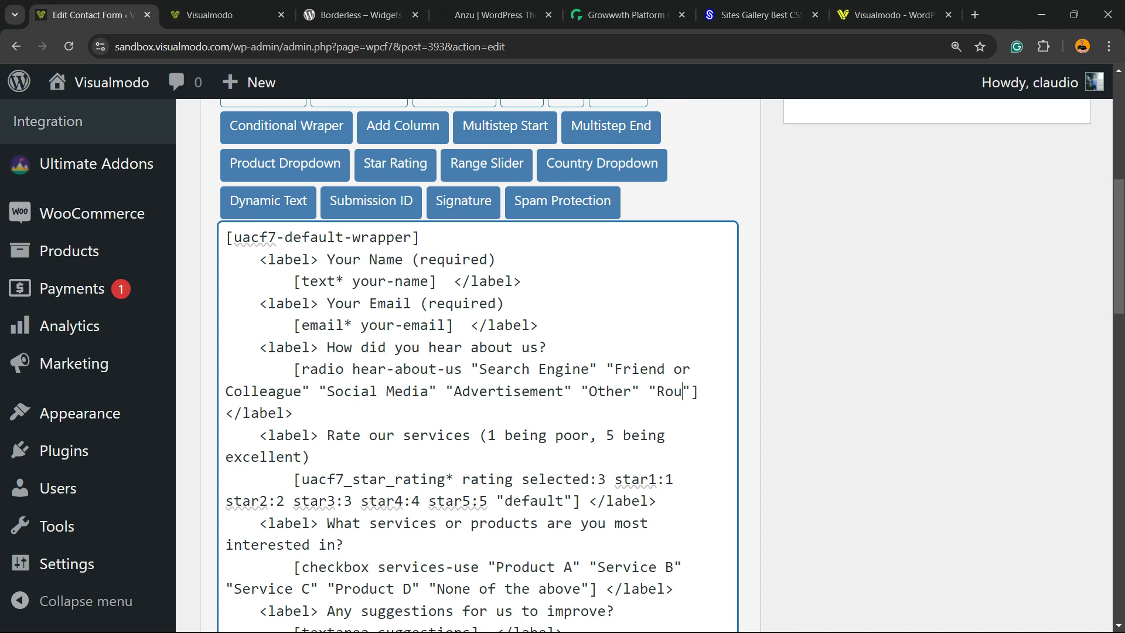
{"action": "type", "text": "Tube"}
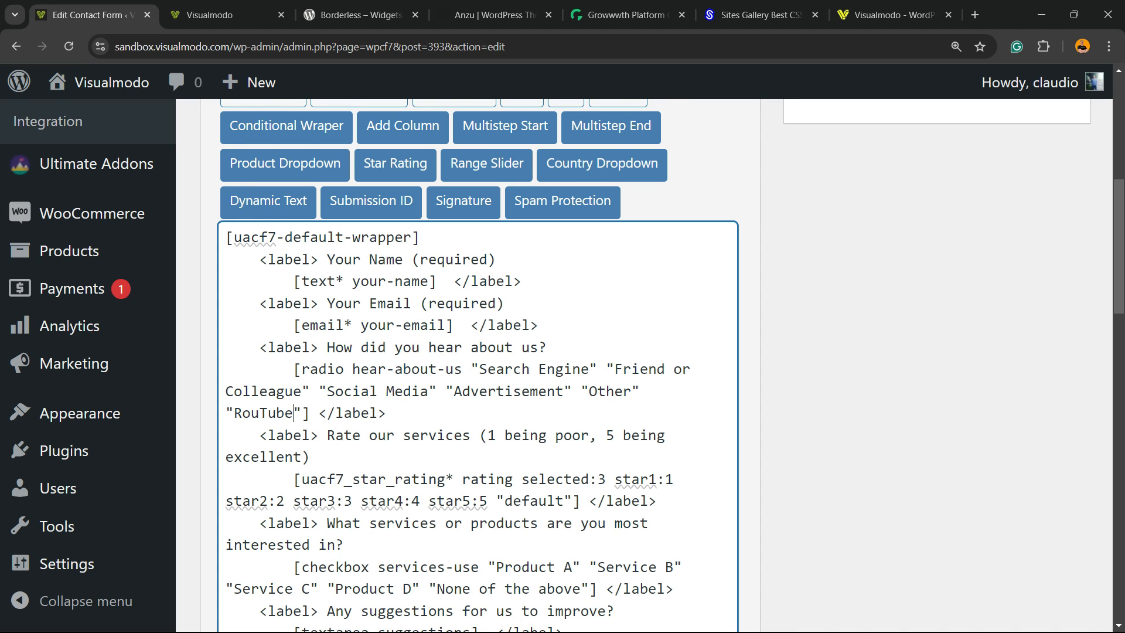
{"action": "double_click", "coordinate": [245, 413]}
{"action": "type", "text": "Y"}
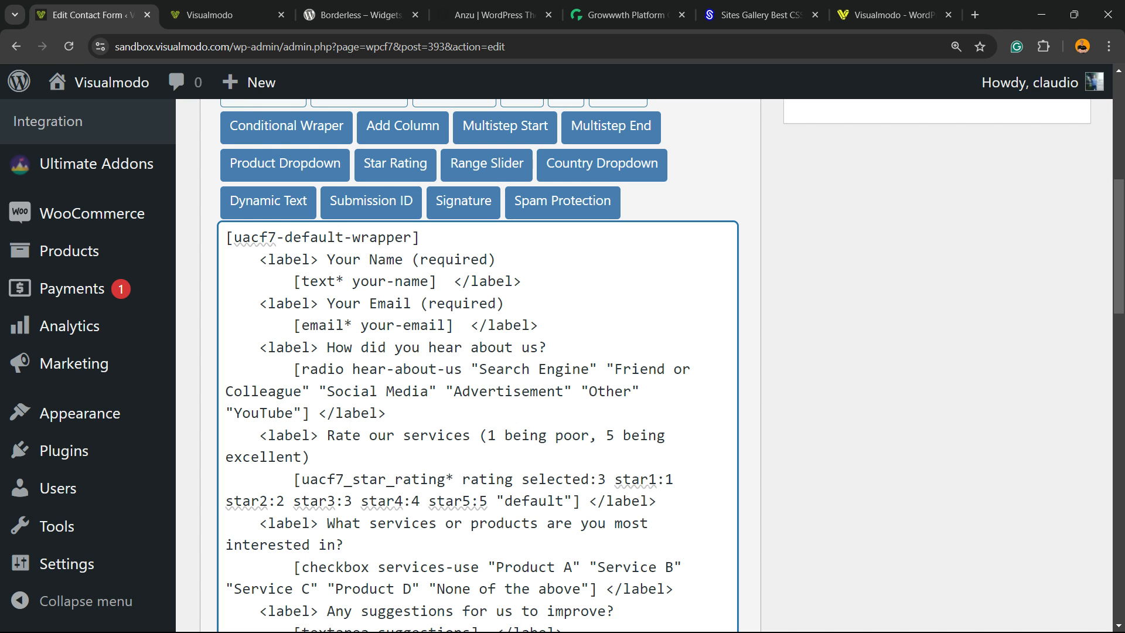
{"action": "scroll", "scroll_direction": "up", "scroll_amount": 3}
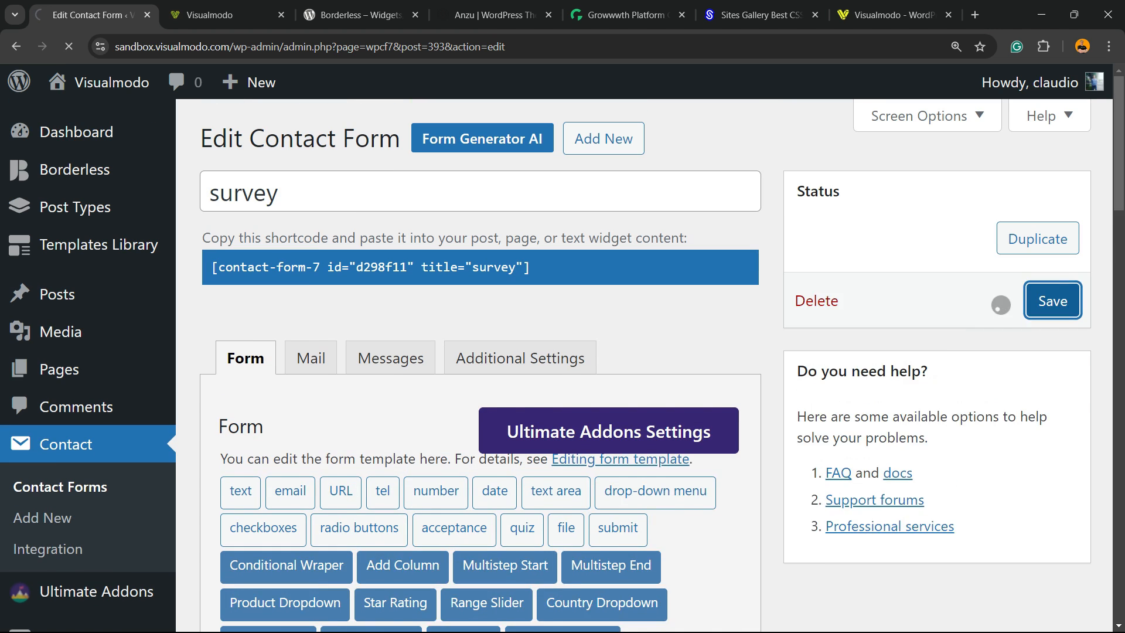
Save the contact form so the YouTube referral option is stored in its template.
{"action": "left_click", "coordinate": [1053, 300]}
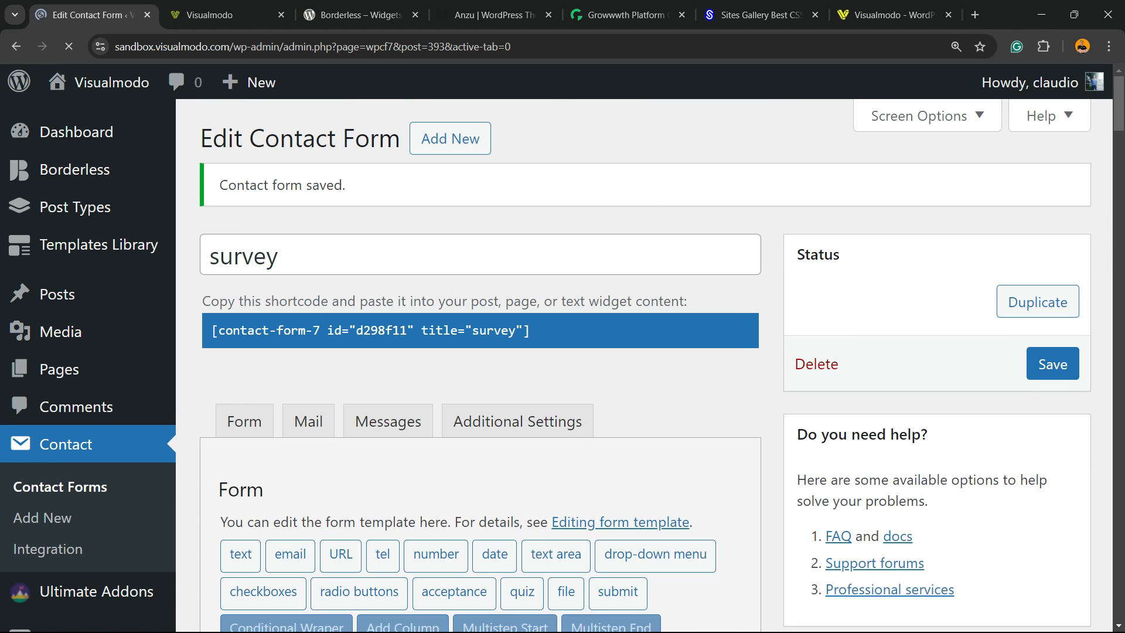
{"action": "scroll", "scroll_direction": "down", "scroll_amount": 3}
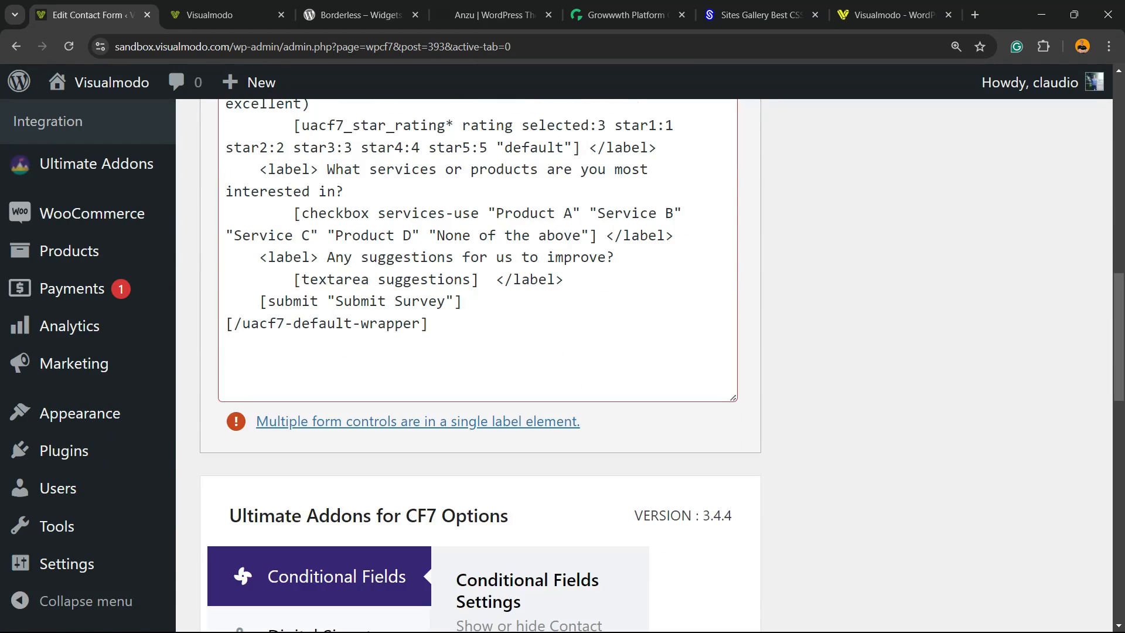
{"action": "scroll", "scroll_direction": "up", "scroll_amount": 3}
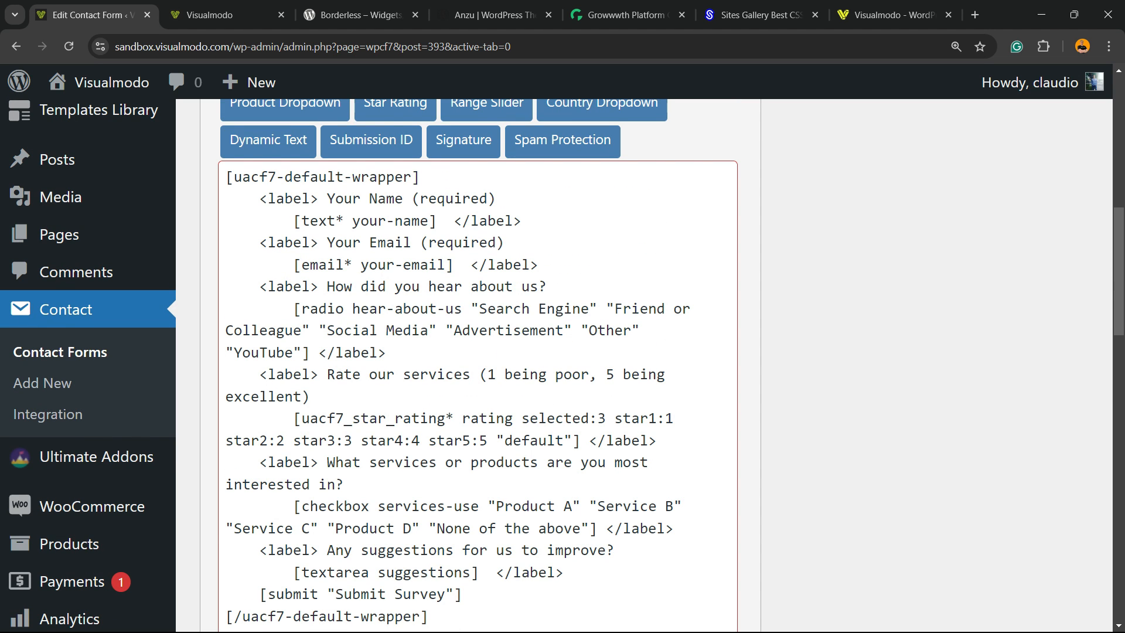
{"action": "left_click", "coordinate": [361, 14]}
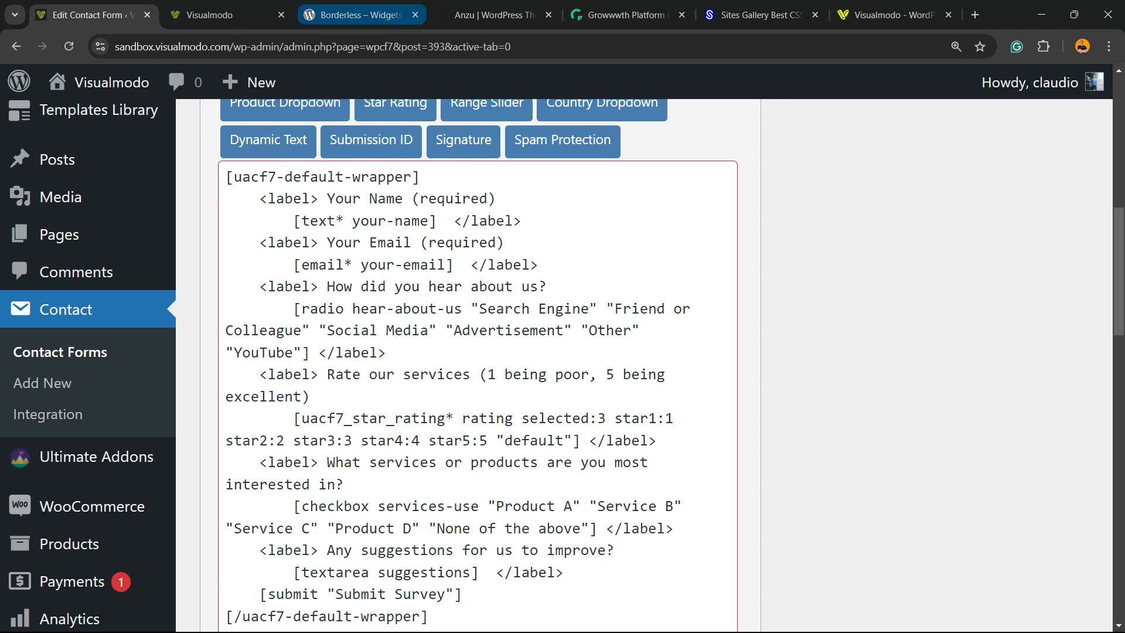
Check the live survey page now showing YouTube among the referral answers, down to Submit Survey.
{"action": "left_click", "coordinate": [226, 14]}
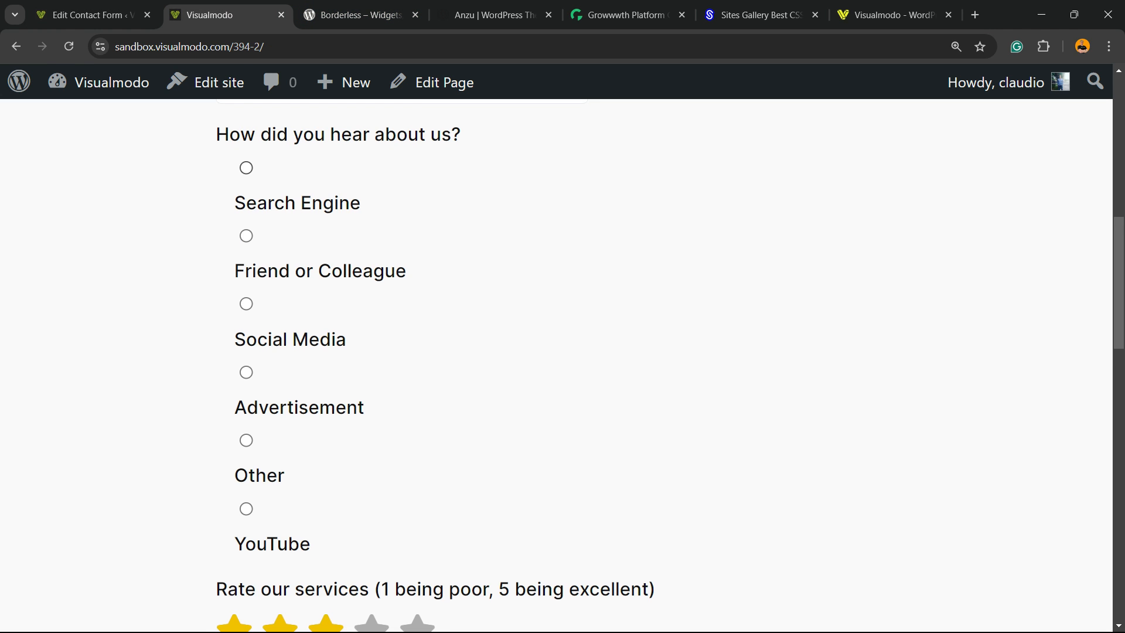
{"action": "scroll", "scroll_direction": "down", "scroll_amount": 3}
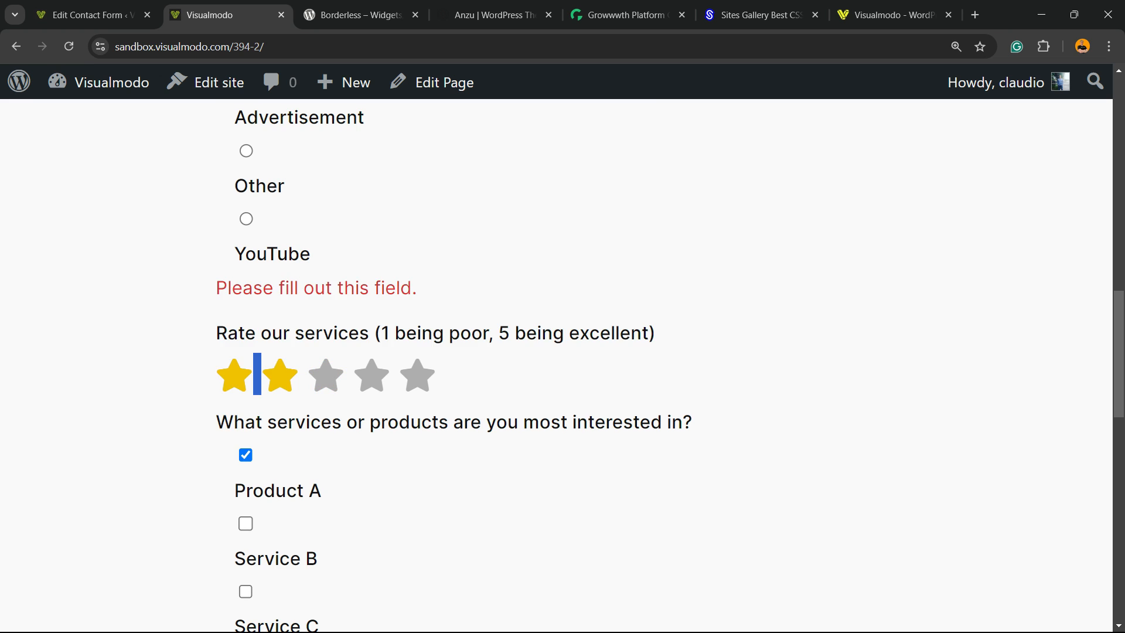
{"action": "scroll", "scroll_direction": "down", "scroll_amount": 3}
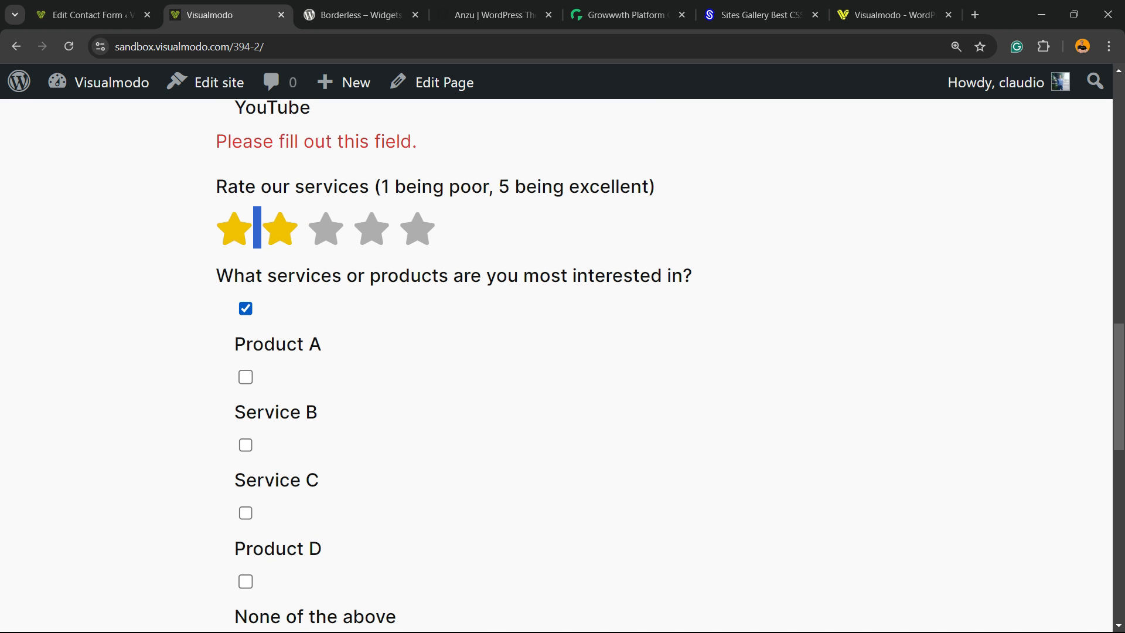
{"action": "scroll", "scroll_direction": "down", "scroll_amount": 3}
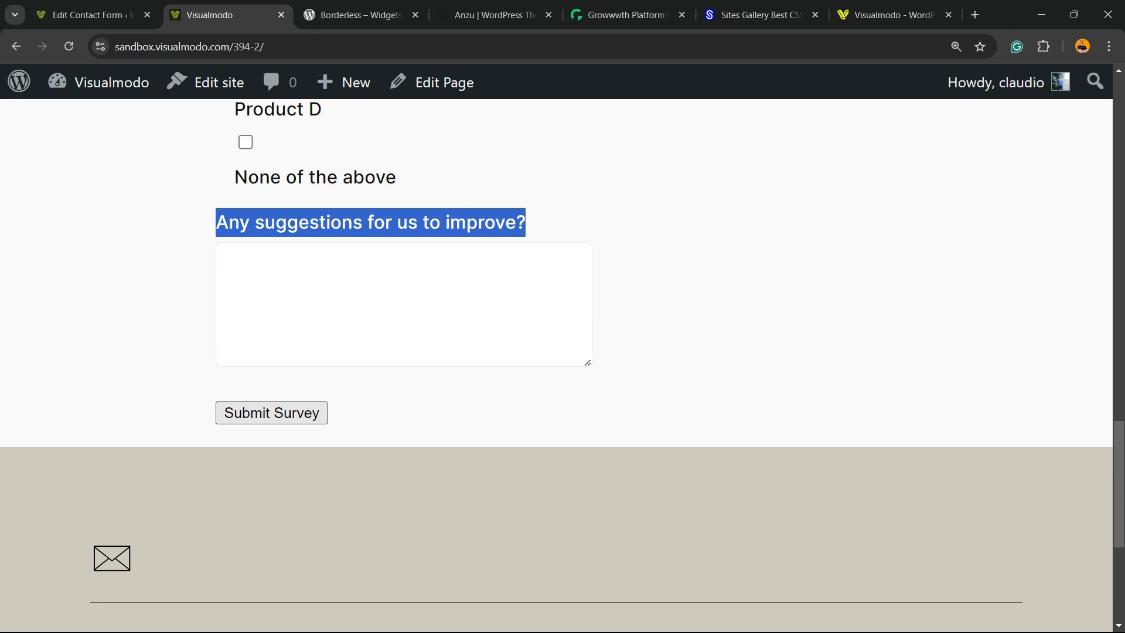
Rename the form's [submit "Submit Survey"] button to "Submit" and save the form.
{"action": "left_click", "coordinate": [85, 14]}
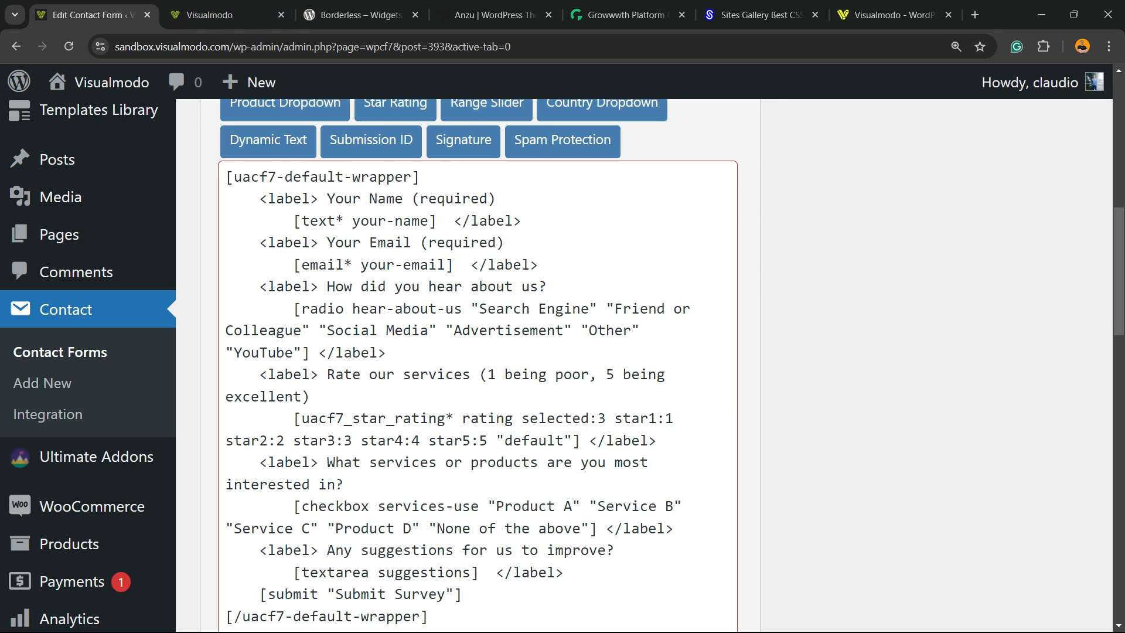
{"action": "scroll", "scroll_direction": "down", "scroll_amount": 3}
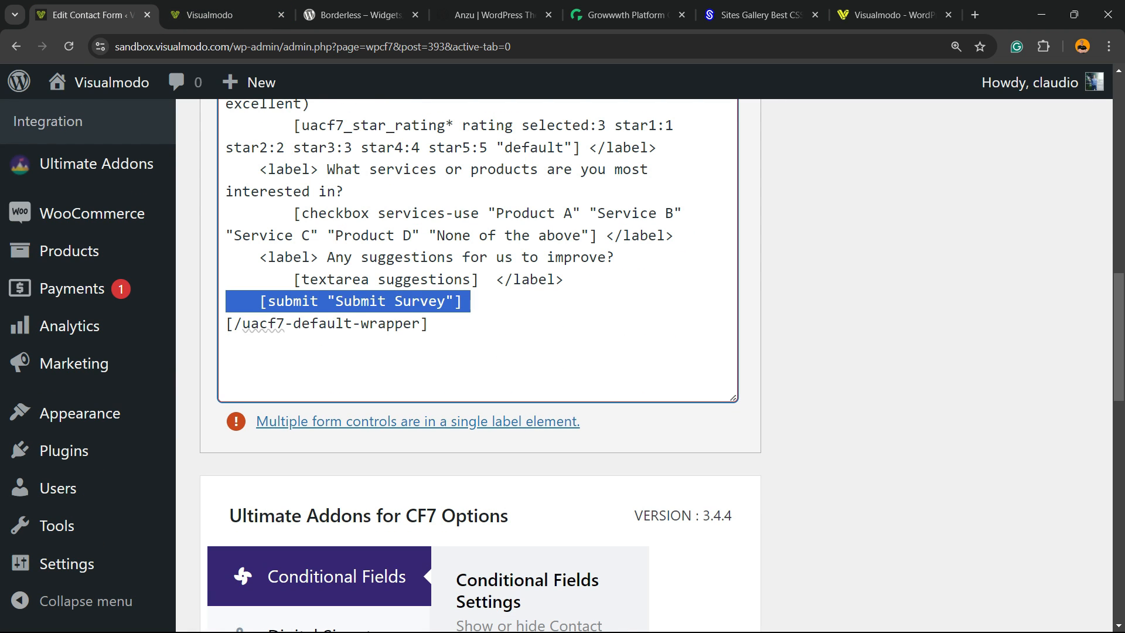
{"action": "left_click", "coordinate": [226, 14]}
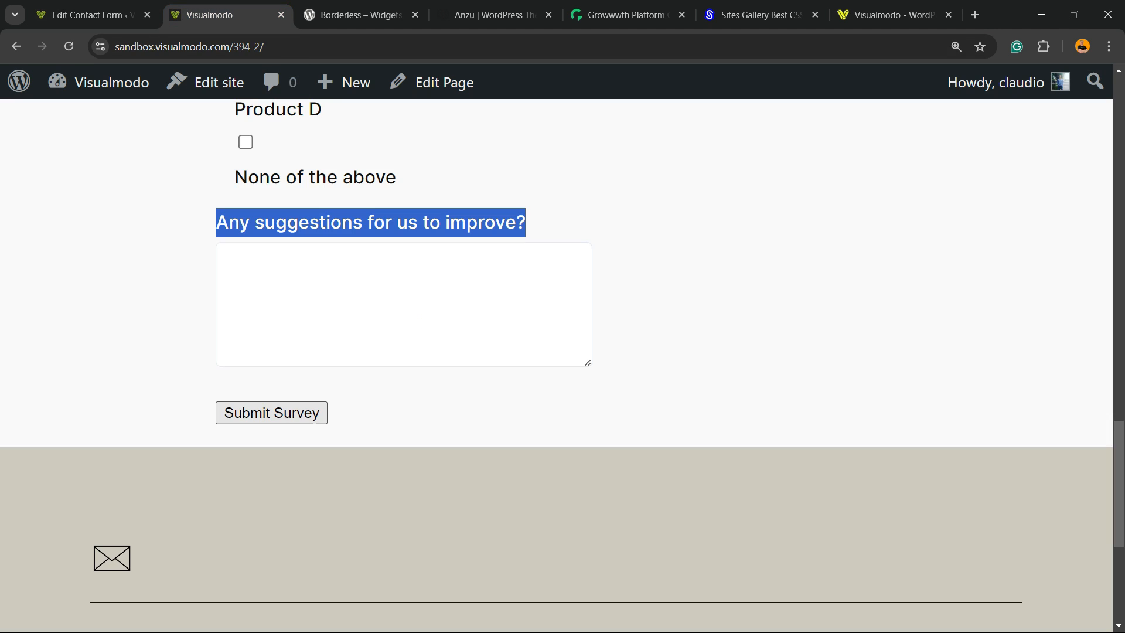
{"action": "left_click", "coordinate": [86, 14]}
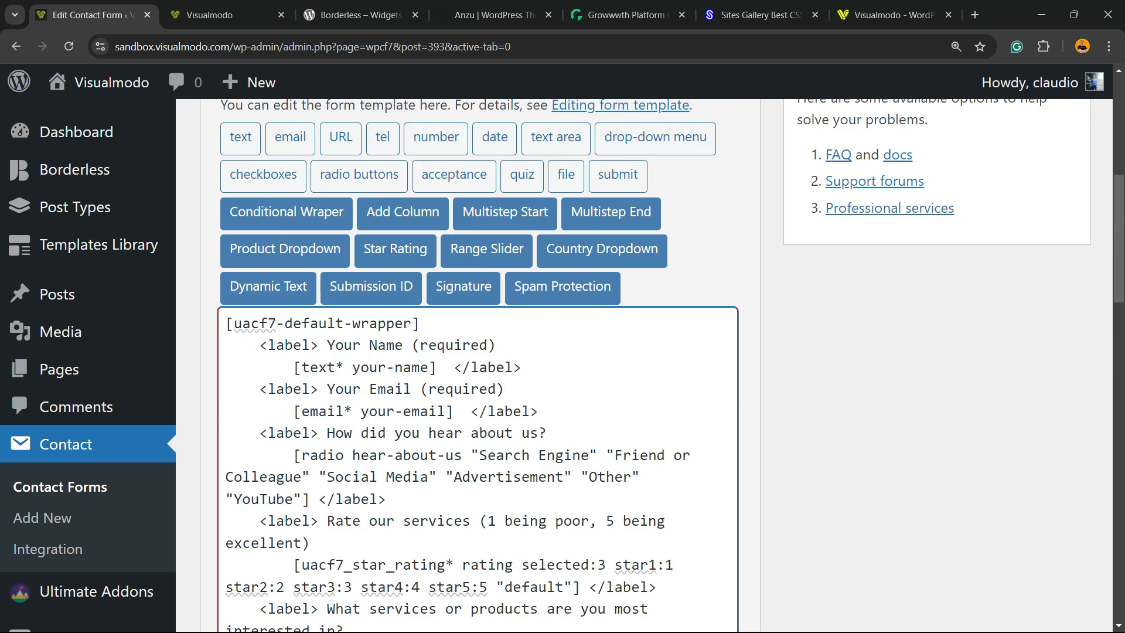
{"action": "left_click", "coordinate": [1052, 422]}
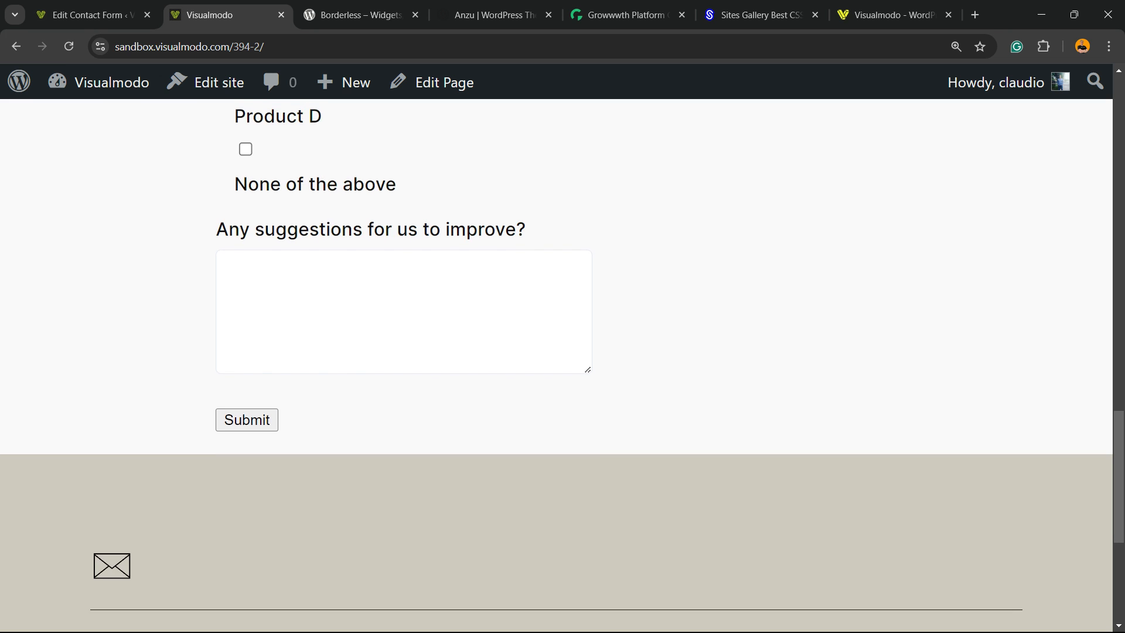
Visit the Visualmodo YouTube channel, then switch to the Borderless plugin's WordPress.org page.
{"action": "scroll", "scroll_direction": "up", "scroll_amount": 3}
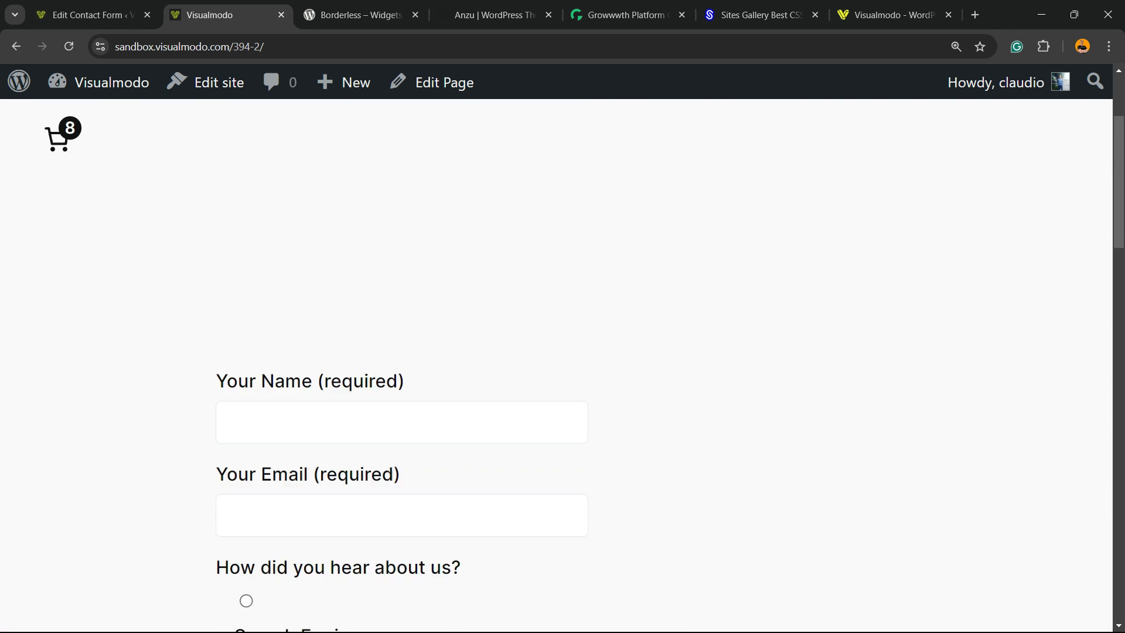
{"action": "scroll", "scroll_direction": "down", "scroll_amount": 3}
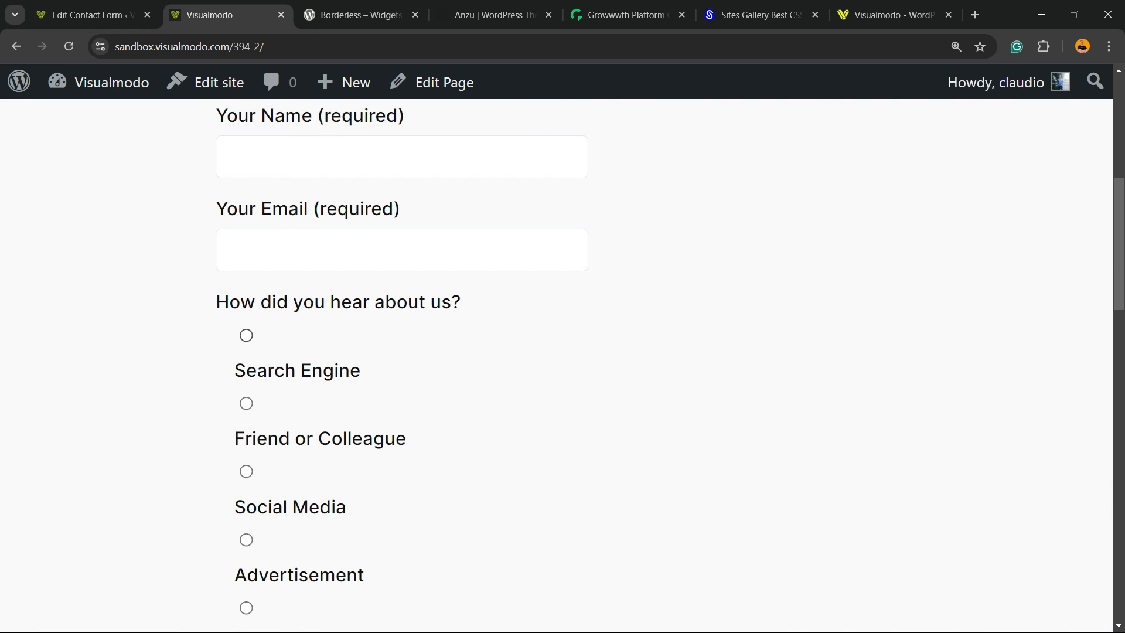
{"action": "left_click", "coordinate": [201, 14]}
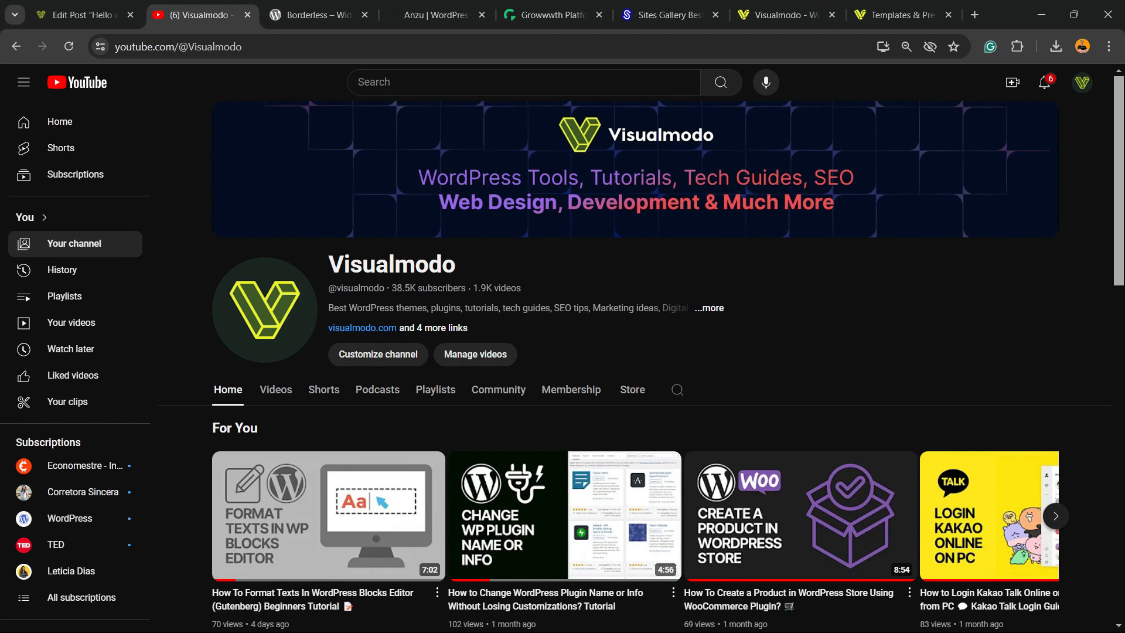
{"action": "left_click", "coordinate": [318, 14]}
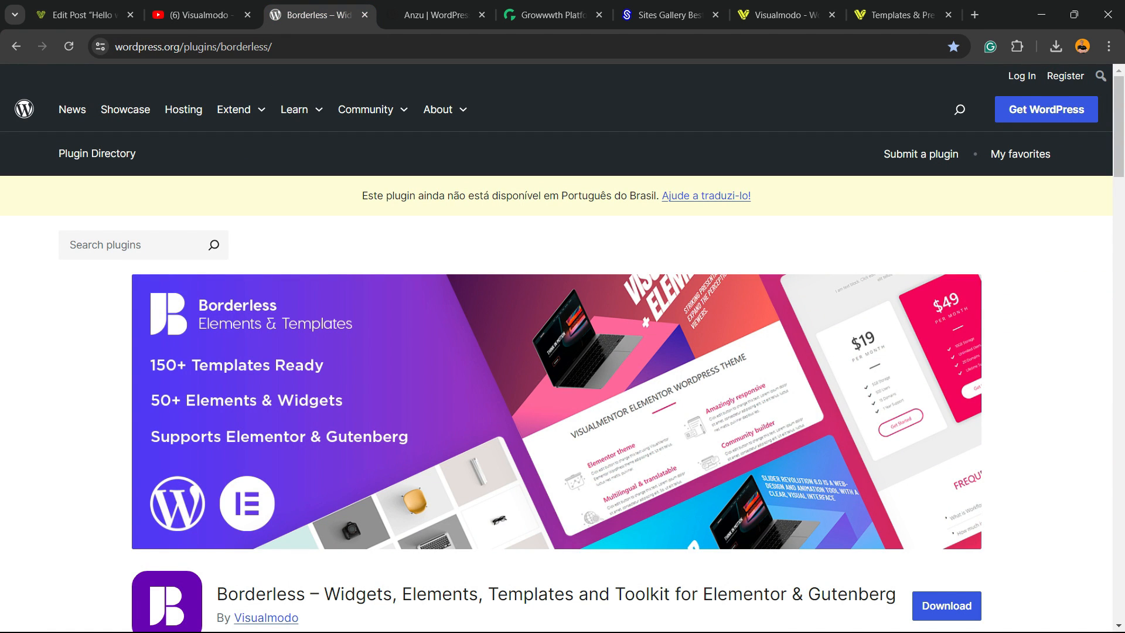
Browse the Borderless plugin details, view the Anzu theme page, then switch to the Growwwth site.
{"action": "scroll", "scroll_direction": "down", "scroll_amount": 3}
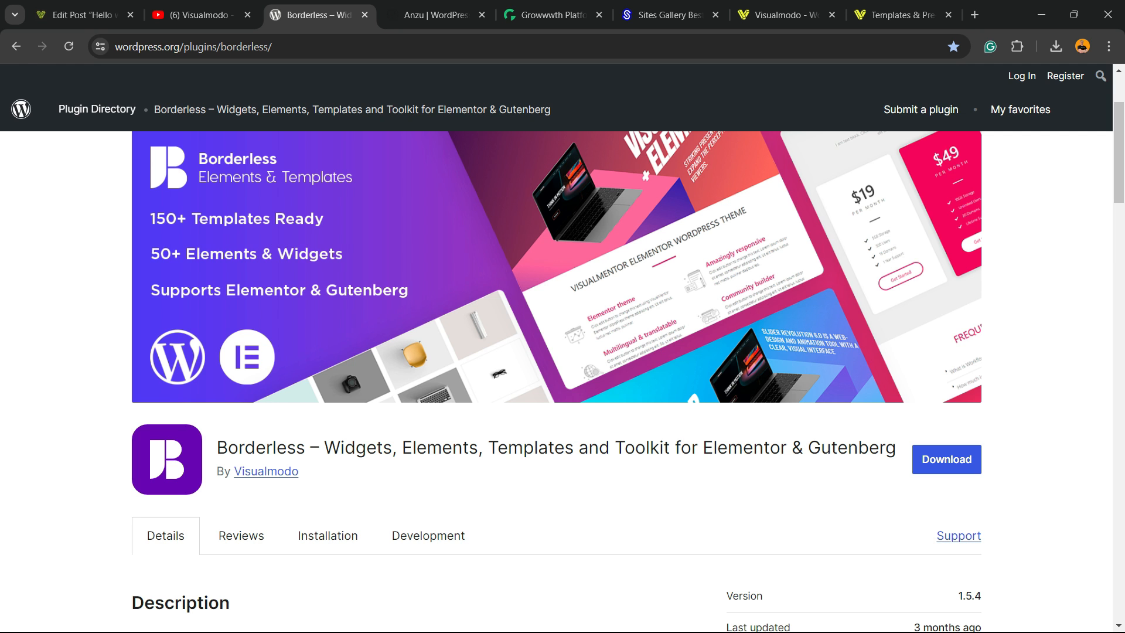
{"action": "scroll", "scroll_direction": "down", "scroll_amount": 3}
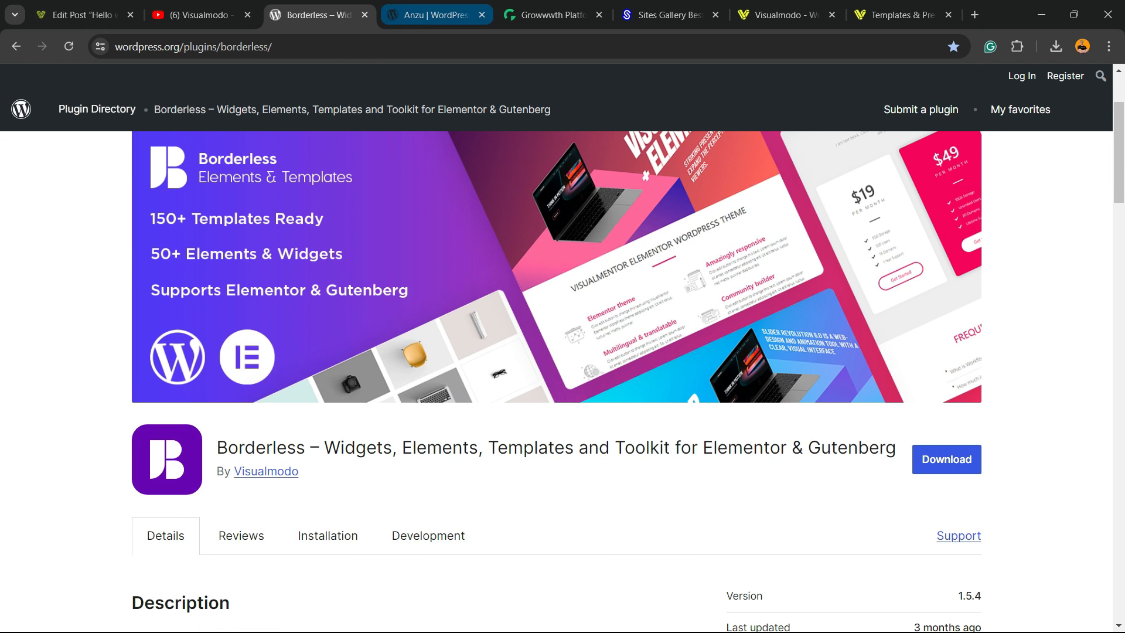
{"action": "left_click", "coordinate": [430, 14]}
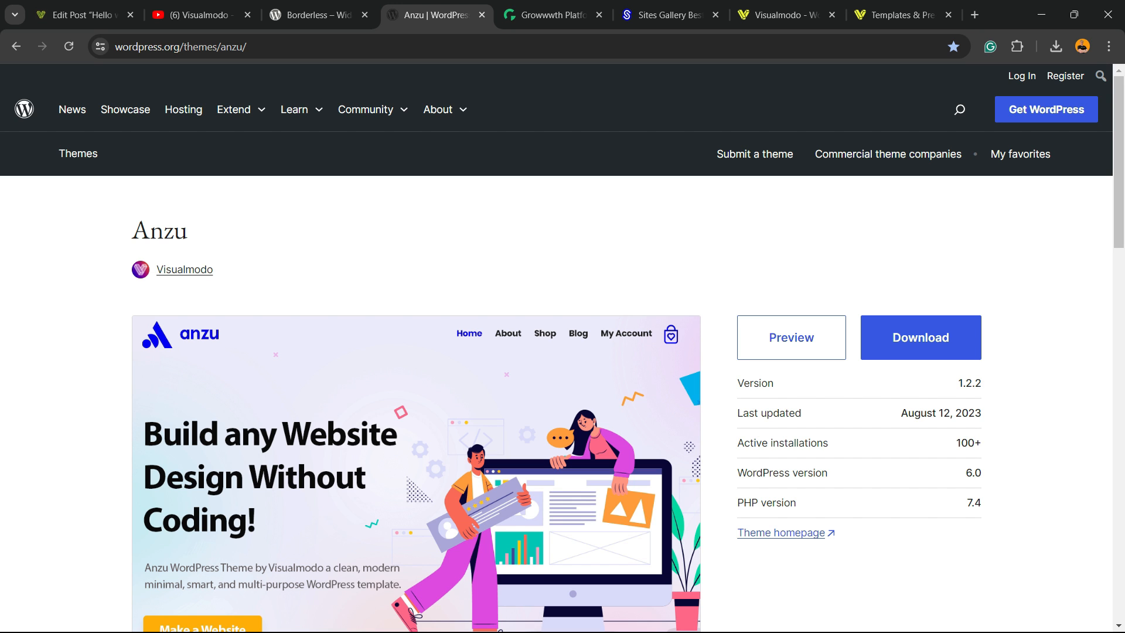
{"action": "left_click", "coordinate": [551, 14]}
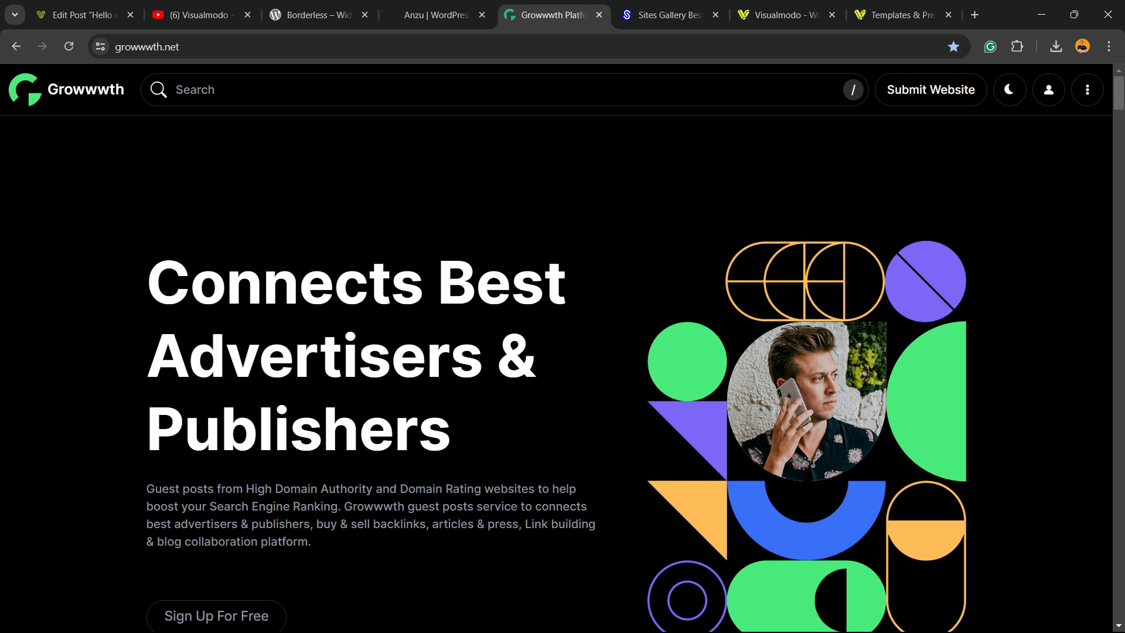
Browse Growwwth's Featured and Latest Websites listings with their prices.
{"action": "scroll", "scroll_direction": "down", "scroll_amount": 3}
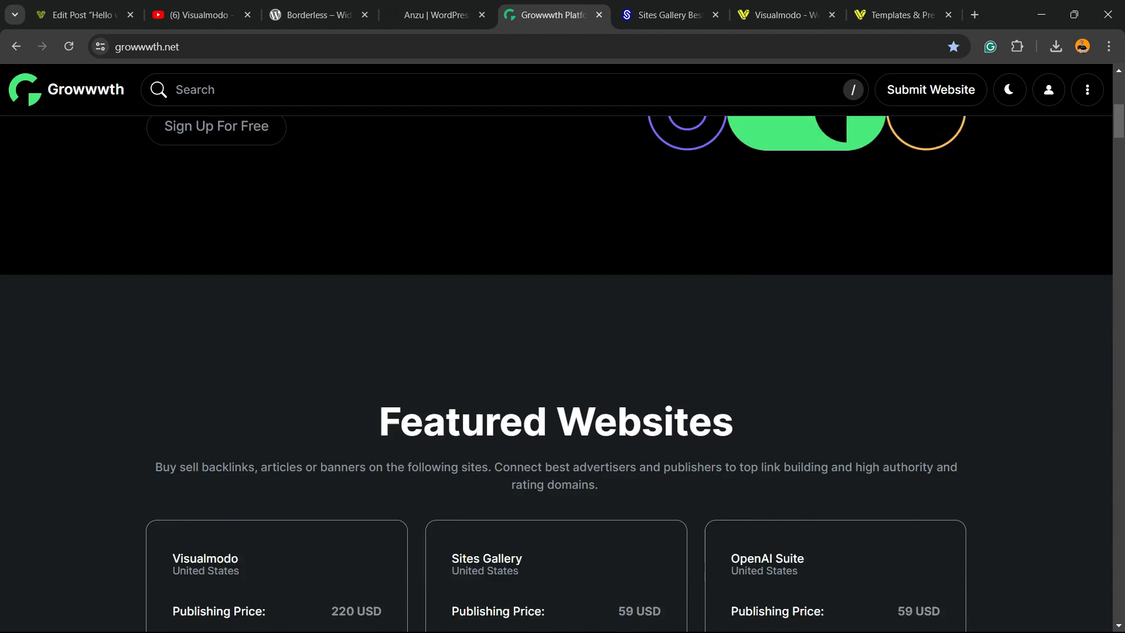
{"action": "scroll", "scroll_direction": "down", "scroll_amount": 3}
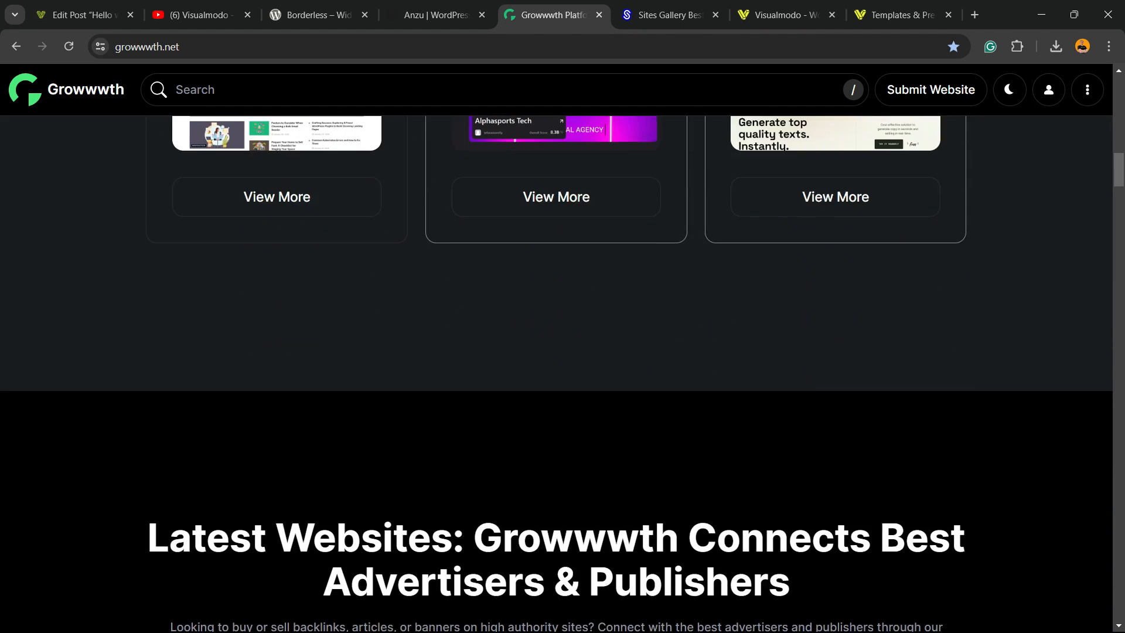
{"action": "scroll", "scroll_direction": "down", "scroll_amount": 3}
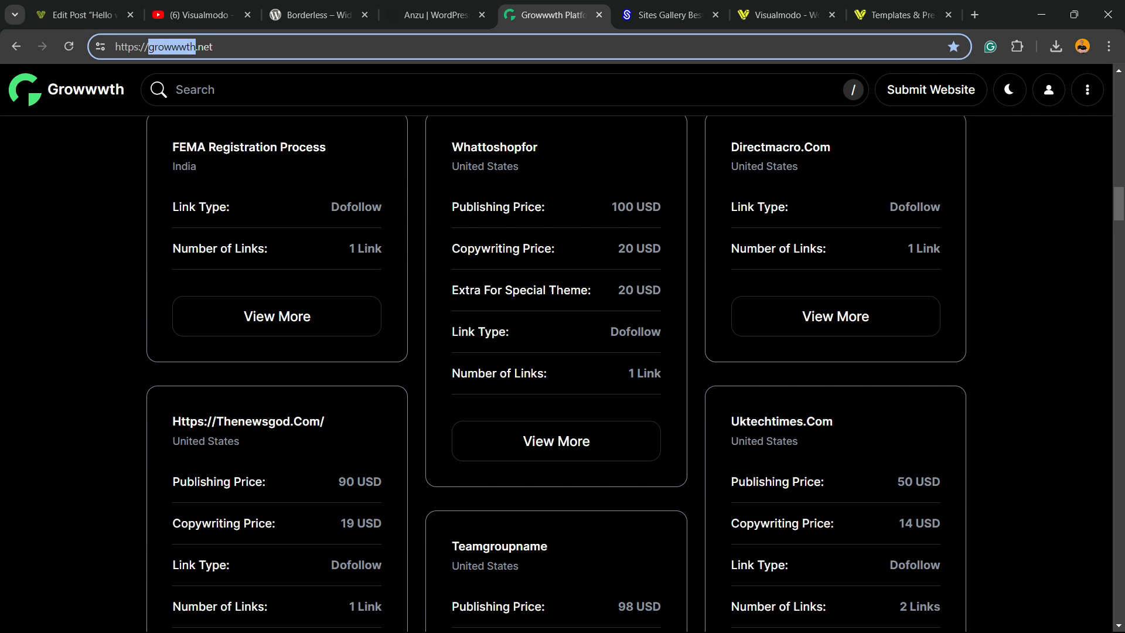
{"action": "scroll", "scroll_direction": "down", "scroll_amount": 3}
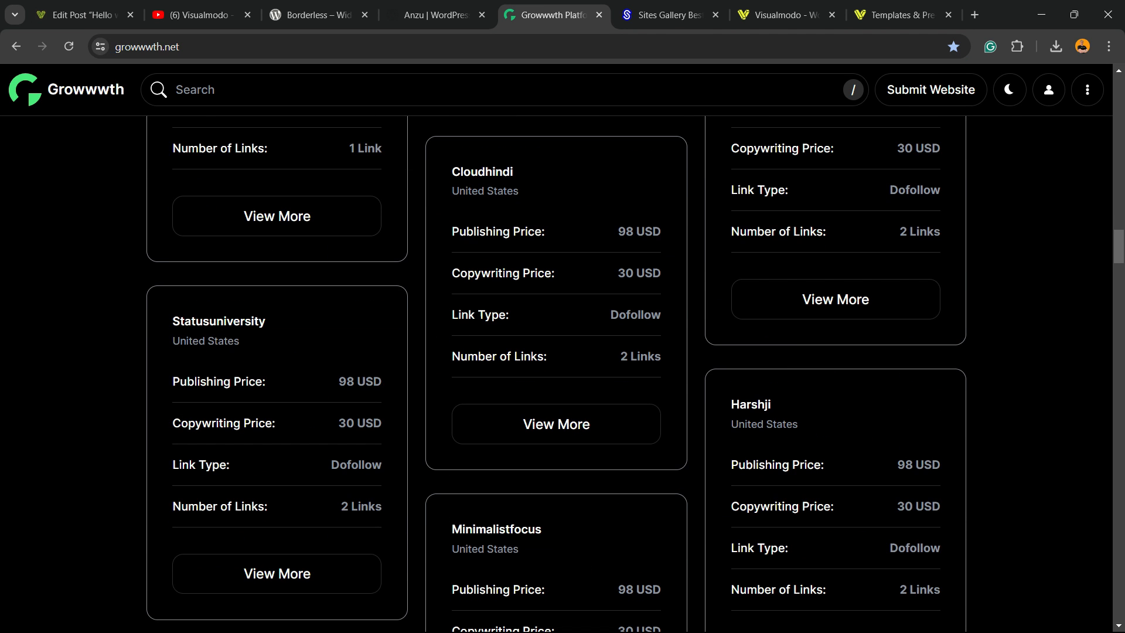
{"action": "scroll", "scroll_direction": "down", "scroll_amount": 3}
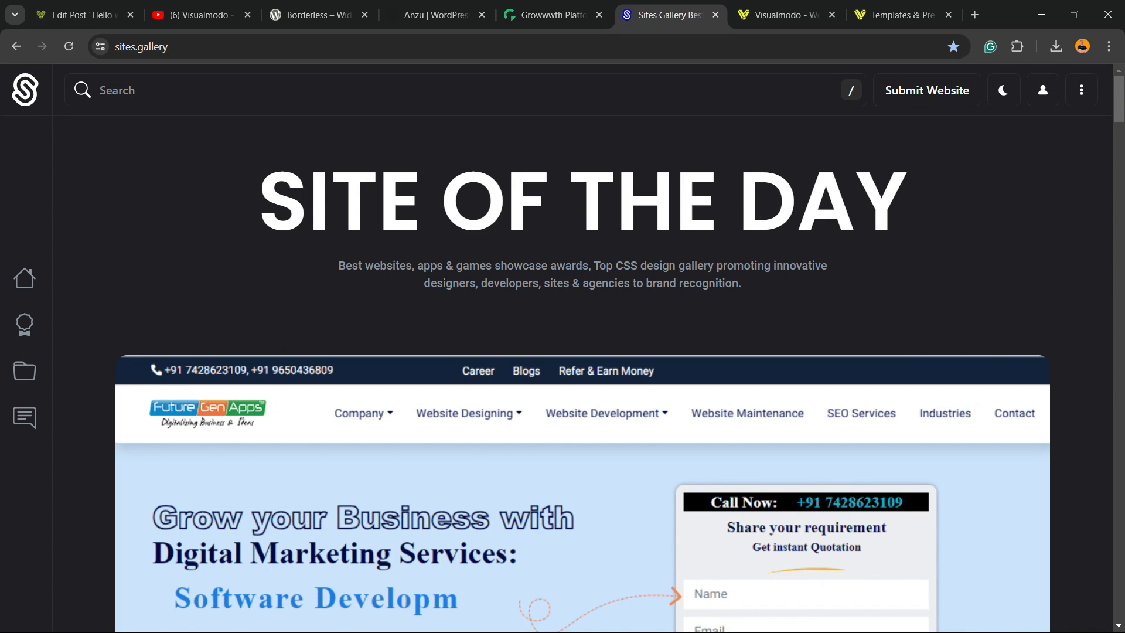
Browse the Sites Gallery website showcase grid, then switch to the Visualmodo home page.
{"action": "scroll", "scroll_direction": "down", "scroll_amount": 3}
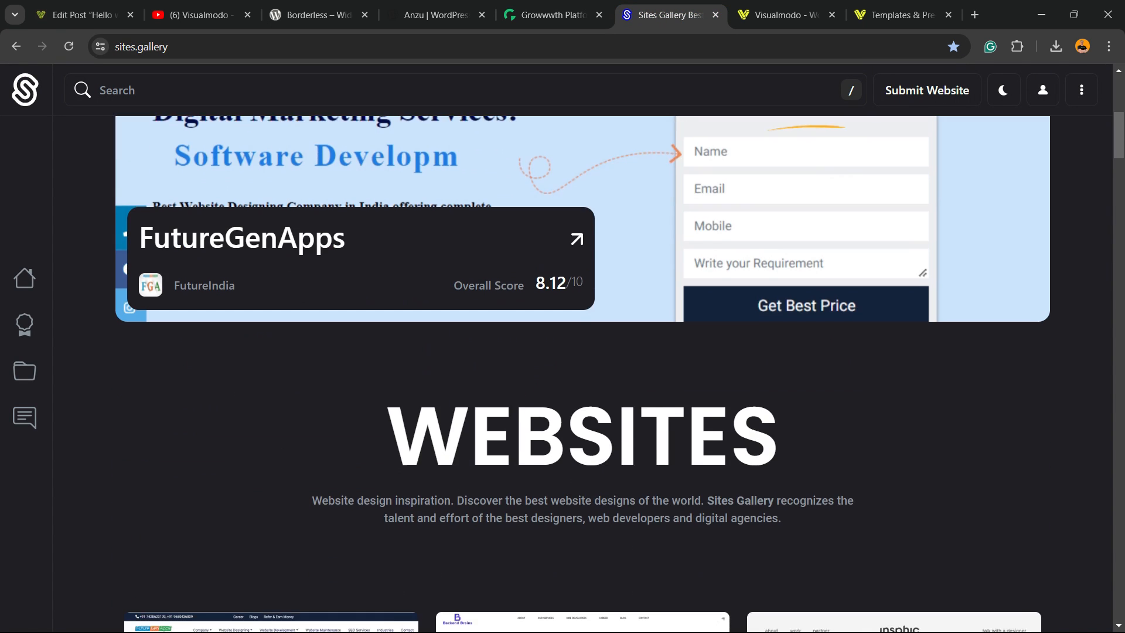
{"action": "scroll", "scroll_direction": "down", "scroll_amount": 3}
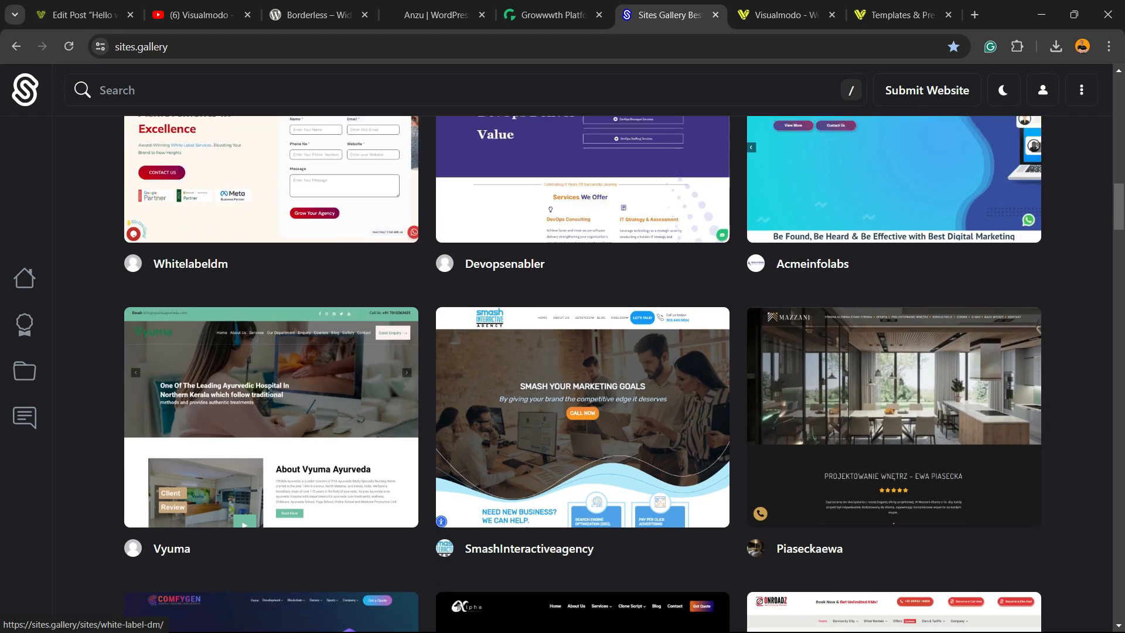
{"action": "scroll", "scroll_direction": "down", "scroll_amount": 3}
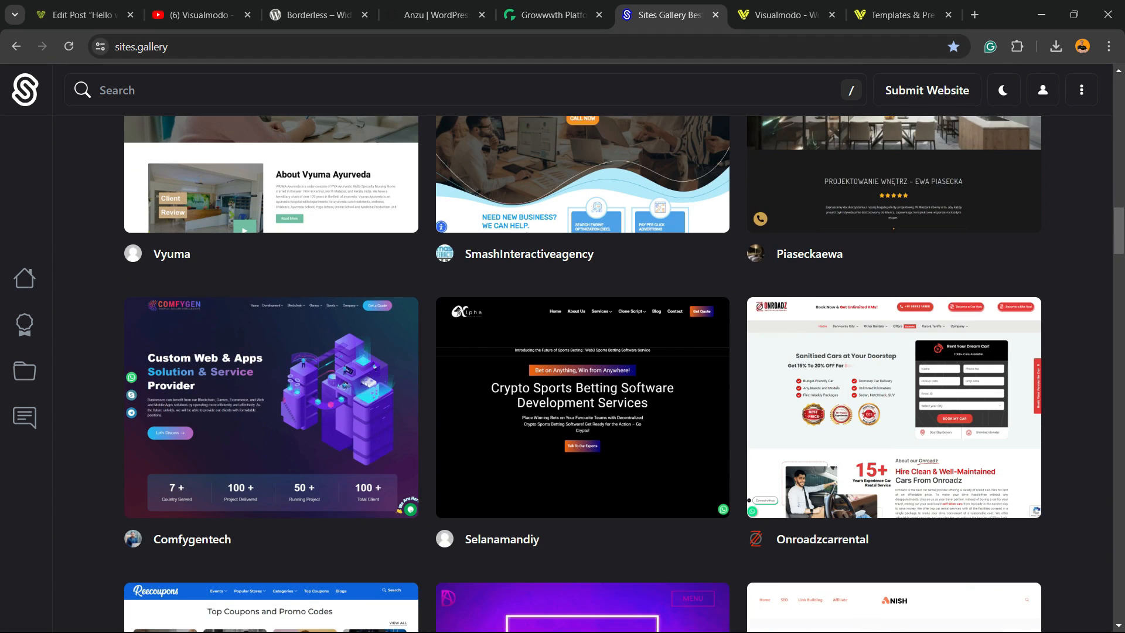
{"action": "scroll", "scroll_direction": "down", "scroll_amount": 3}
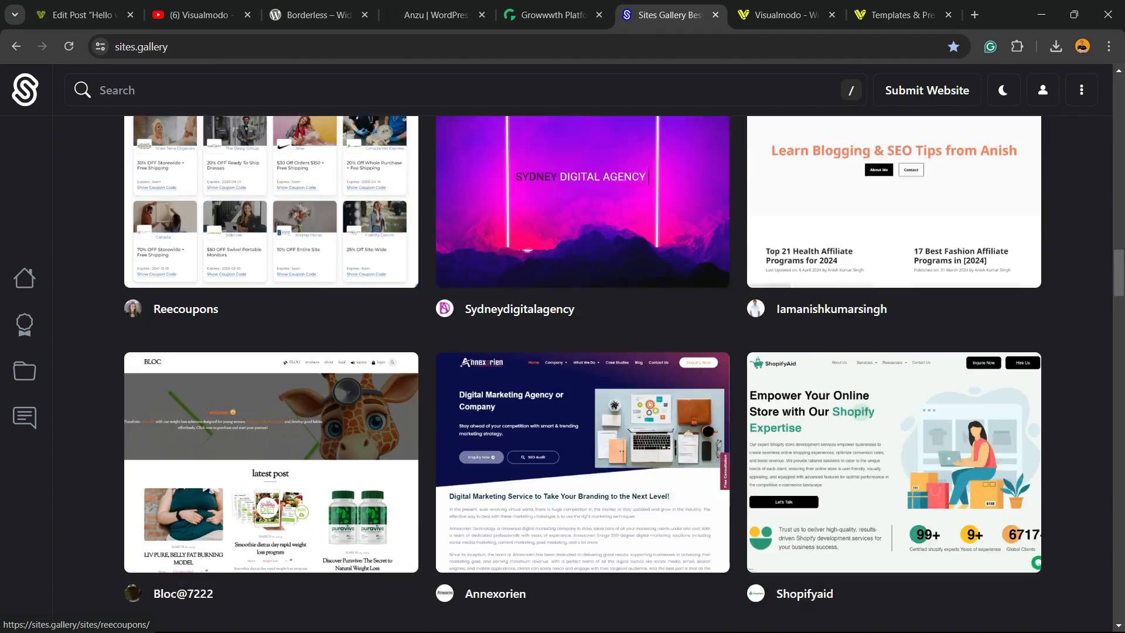
{"action": "scroll", "scroll_direction": "down", "scroll_amount": 3}
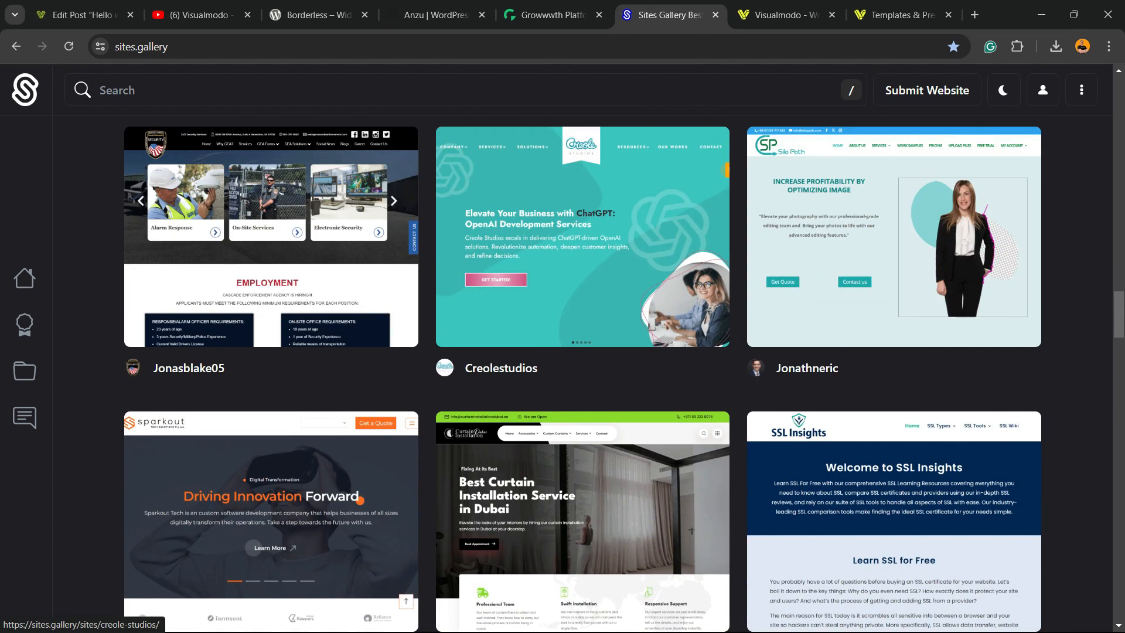
{"action": "left_click", "coordinate": [786, 14]}
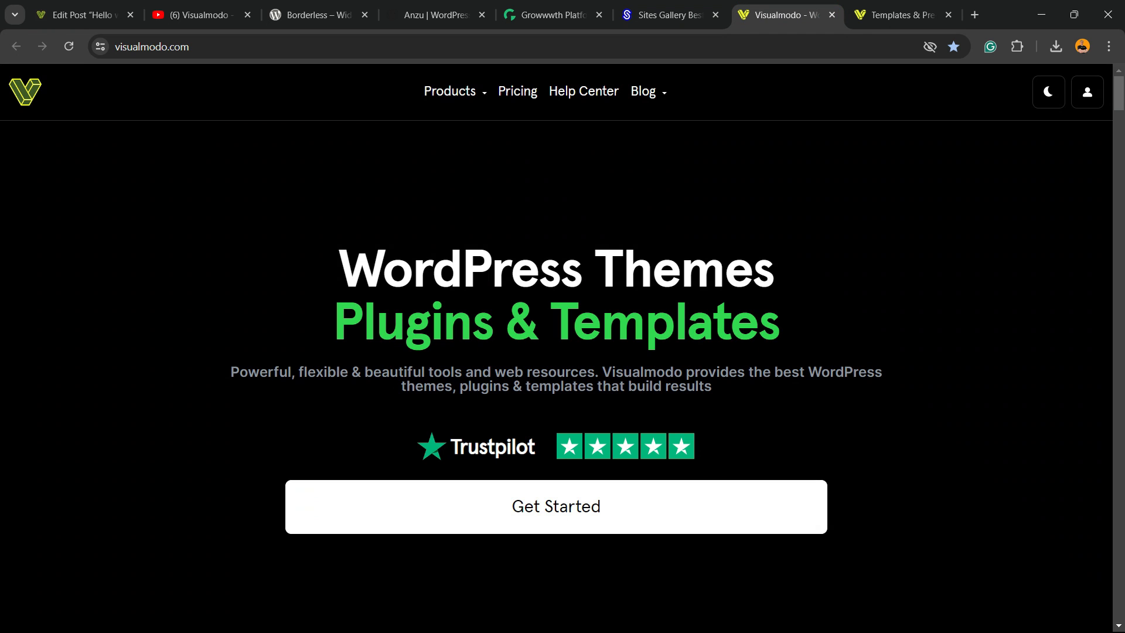
Browse Visualmodo's theme listings and $119 offer, then switch to its WordPress Templates Library.
{"action": "scroll", "scroll_direction": "down", "scroll_amount": 3}
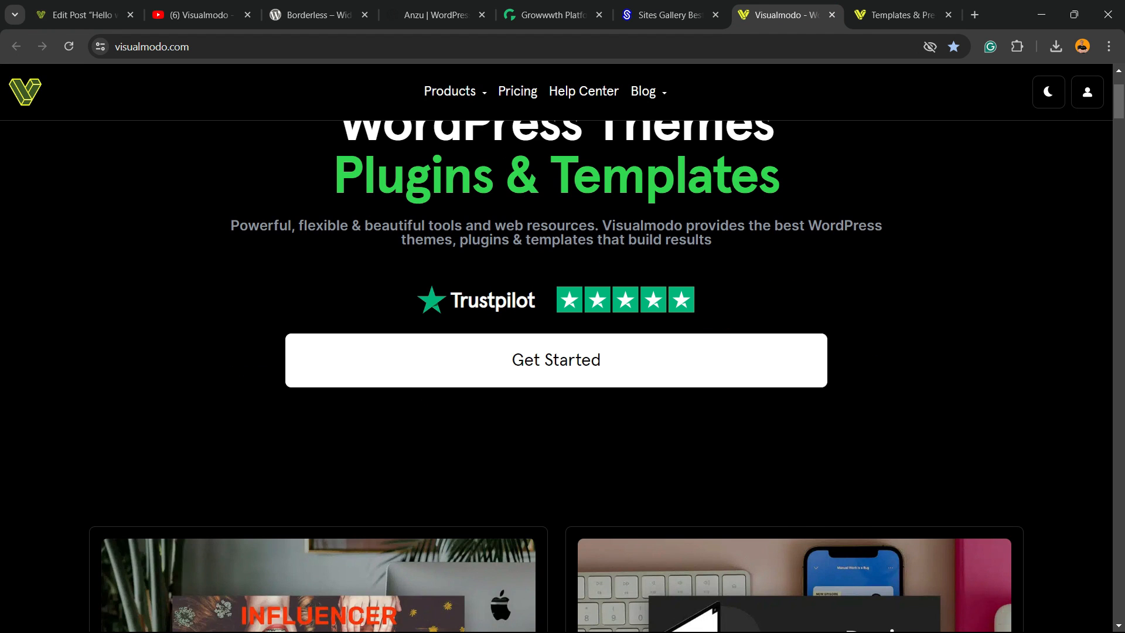
{"action": "scroll", "scroll_direction": "down", "scroll_amount": 3}
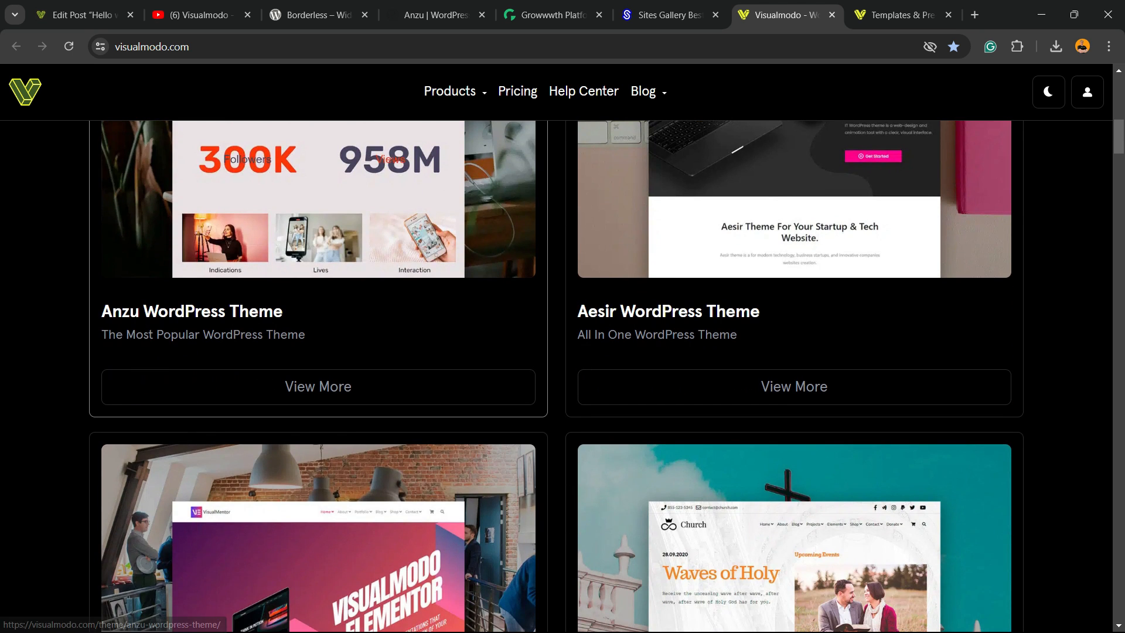
{"action": "scroll", "scroll_direction": "down", "scroll_amount": 3}
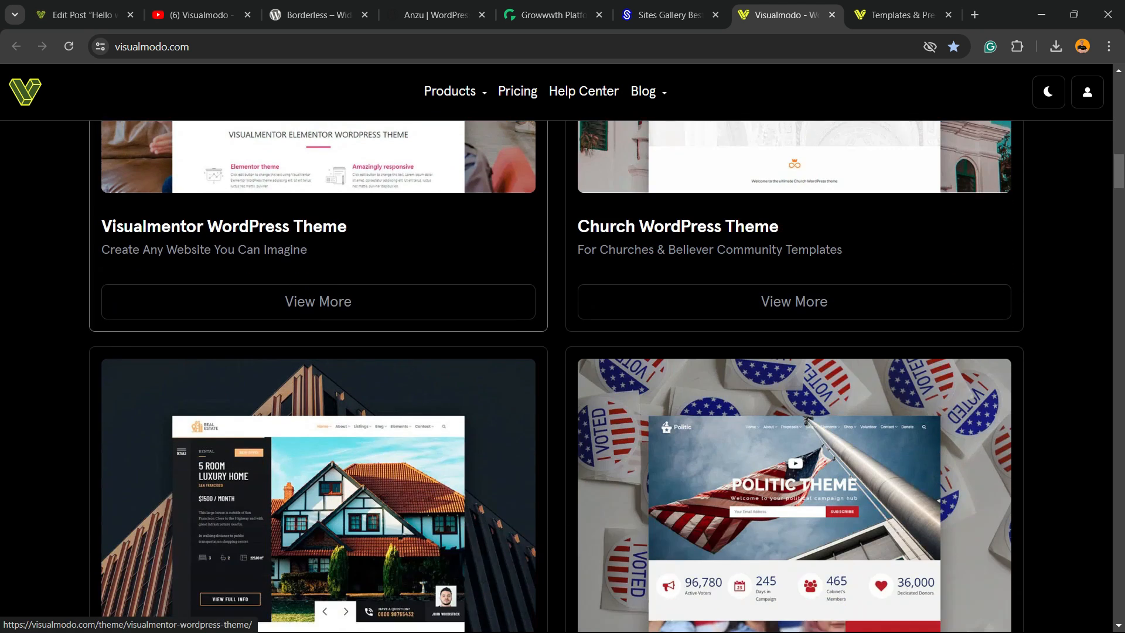
{"action": "scroll", "scroll_direction": "down", "scroll_amount": 3}
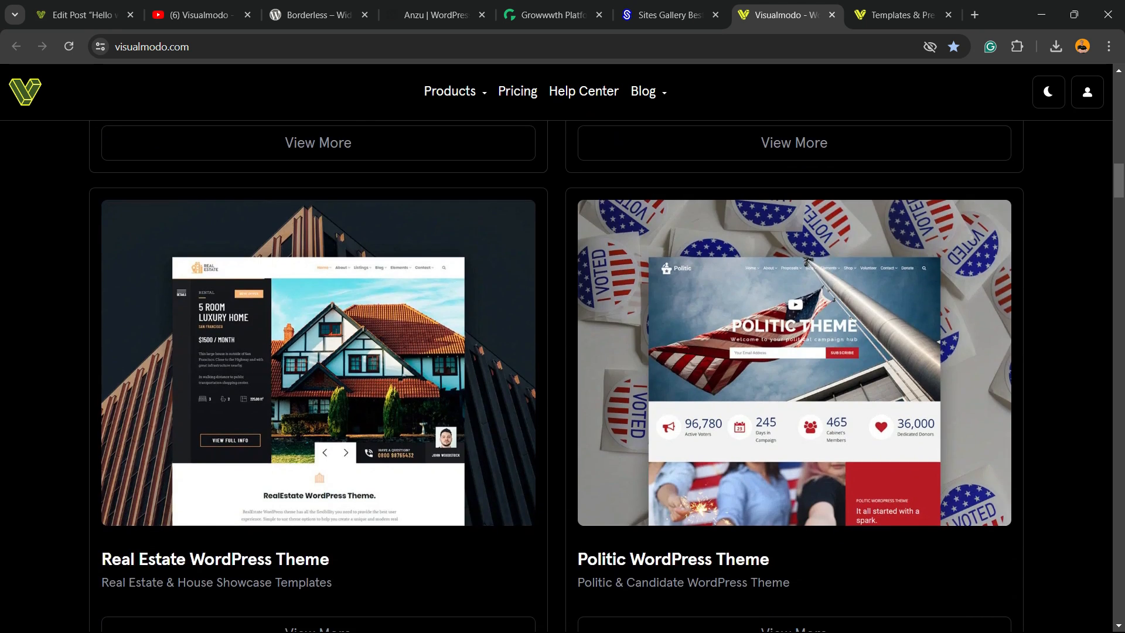
{"action": "scroll", "scroll_direction": "up", "scroll_amount": 3}
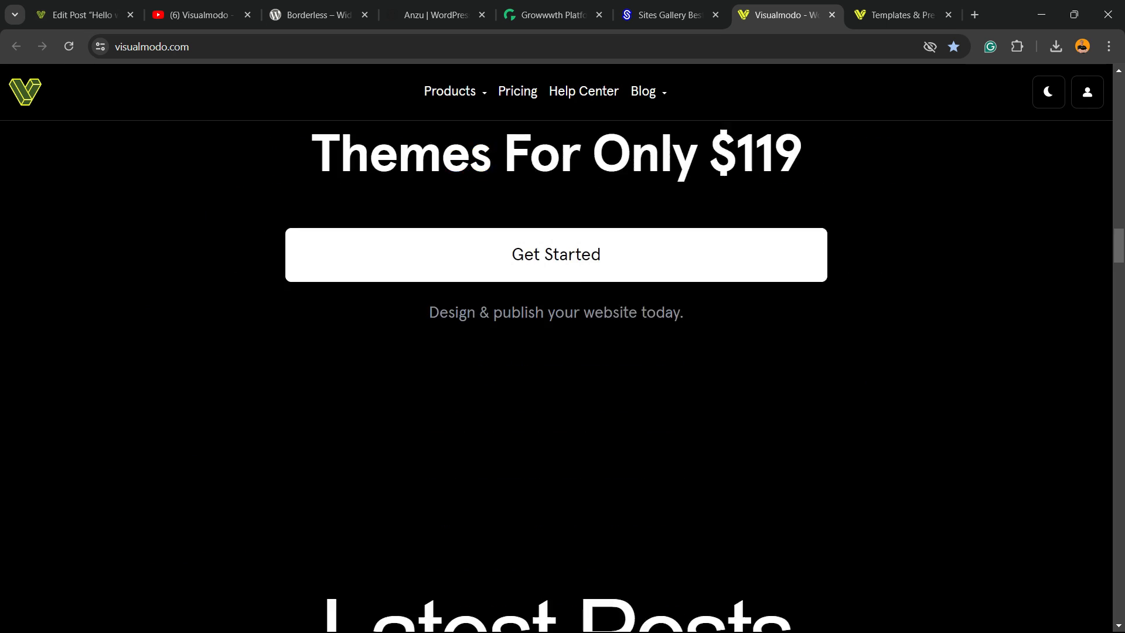
{"action": "left_click", "coordinate": [899, 14]}
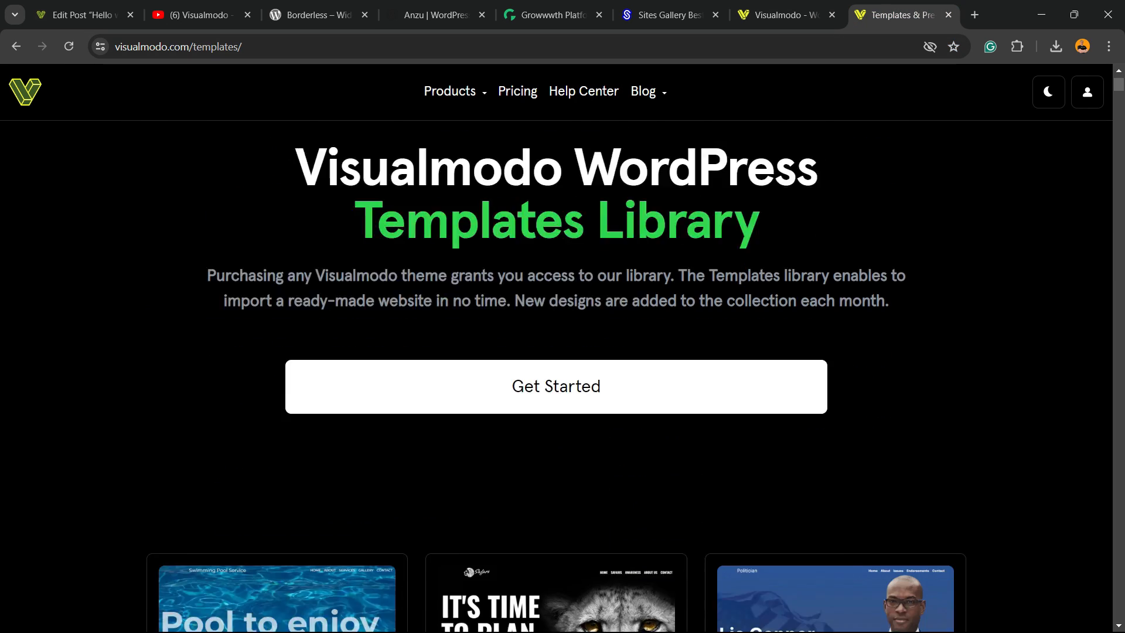
{"action": "scroll", "scroll_direction": "down", "scroll_amount": 3}
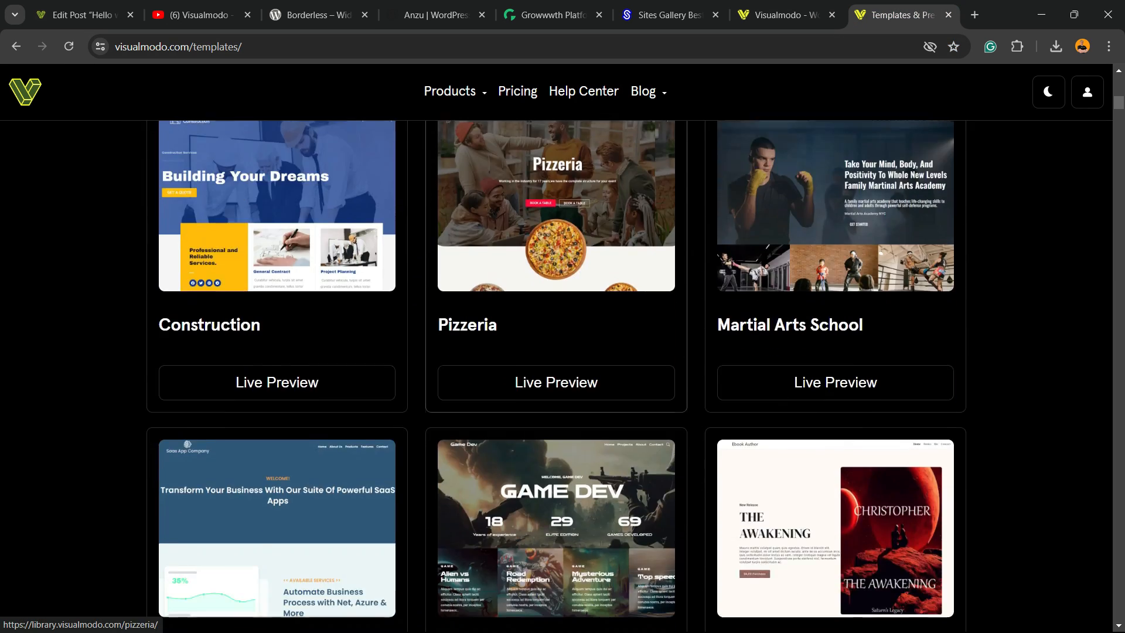
{"action": "scroll", "scroll_direction": "down", "scroll_amount": 3}
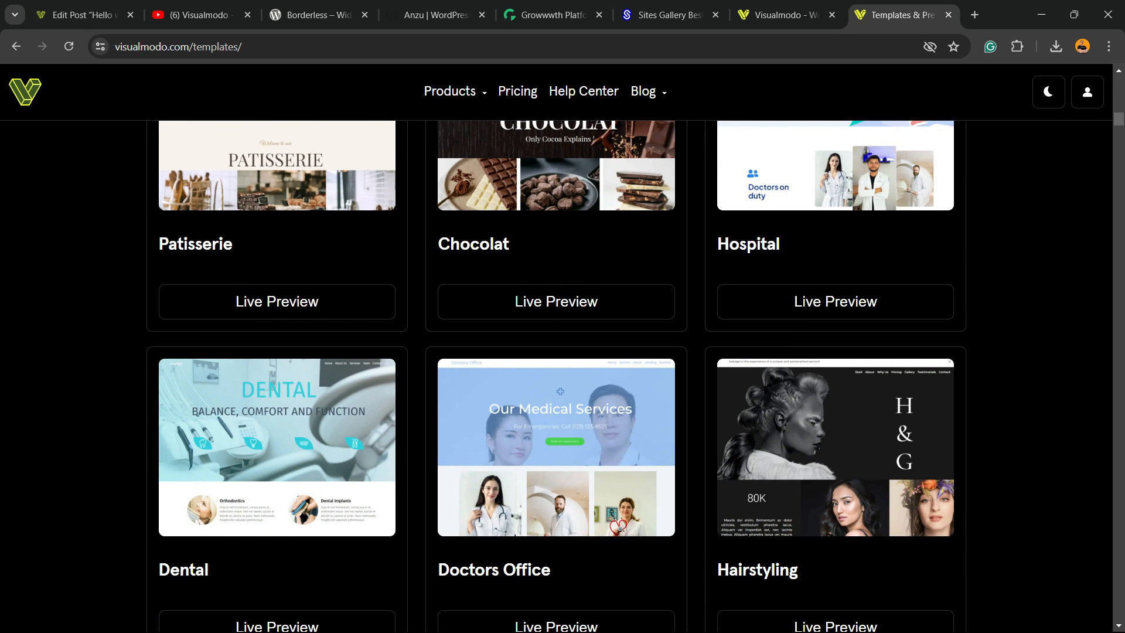
{"action": "scroll", "scroll_direction": "down", "scroll_amount": 3}
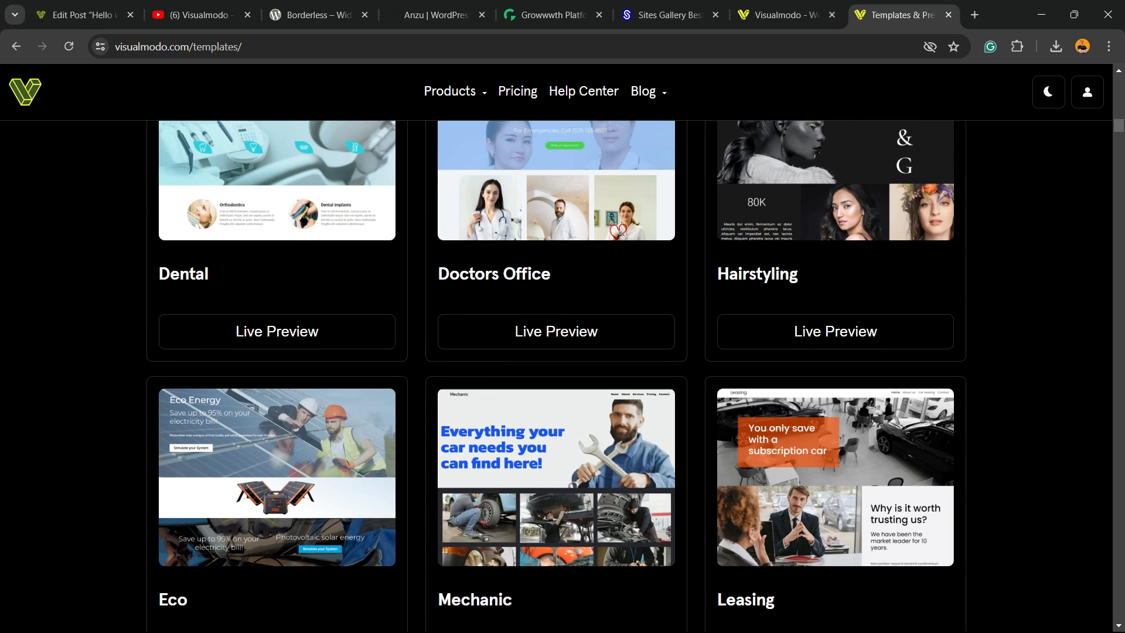
{"action": "scroll", "scroll_direction": "down", "scroll_amount": 3}
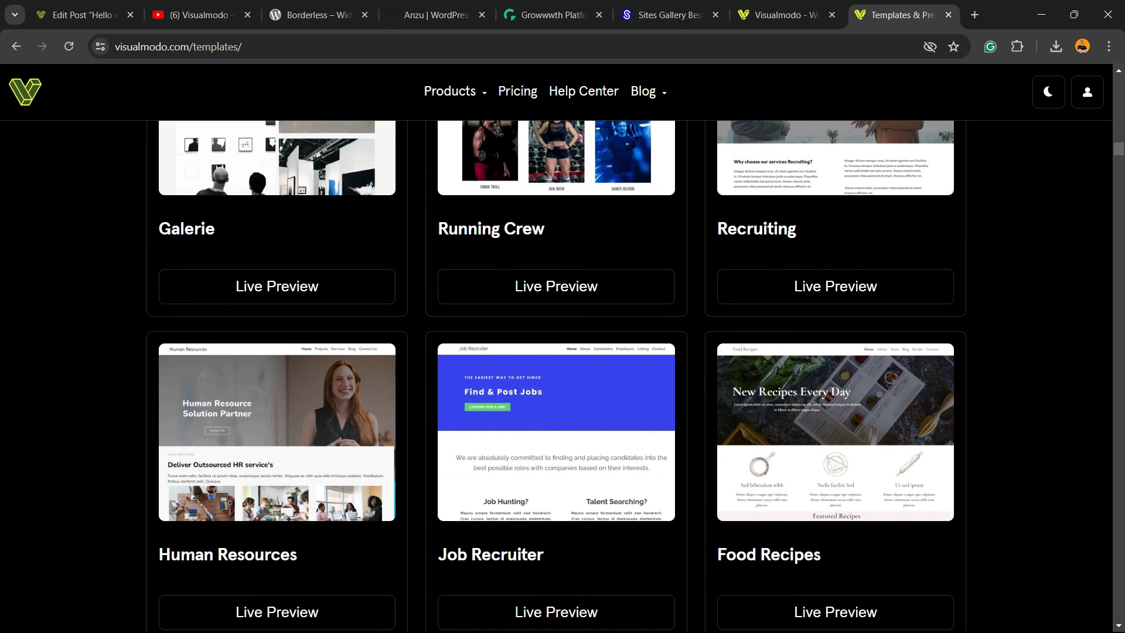
{"action": "scroll", "scroll_direction": "down", "scroll_amount": 3}
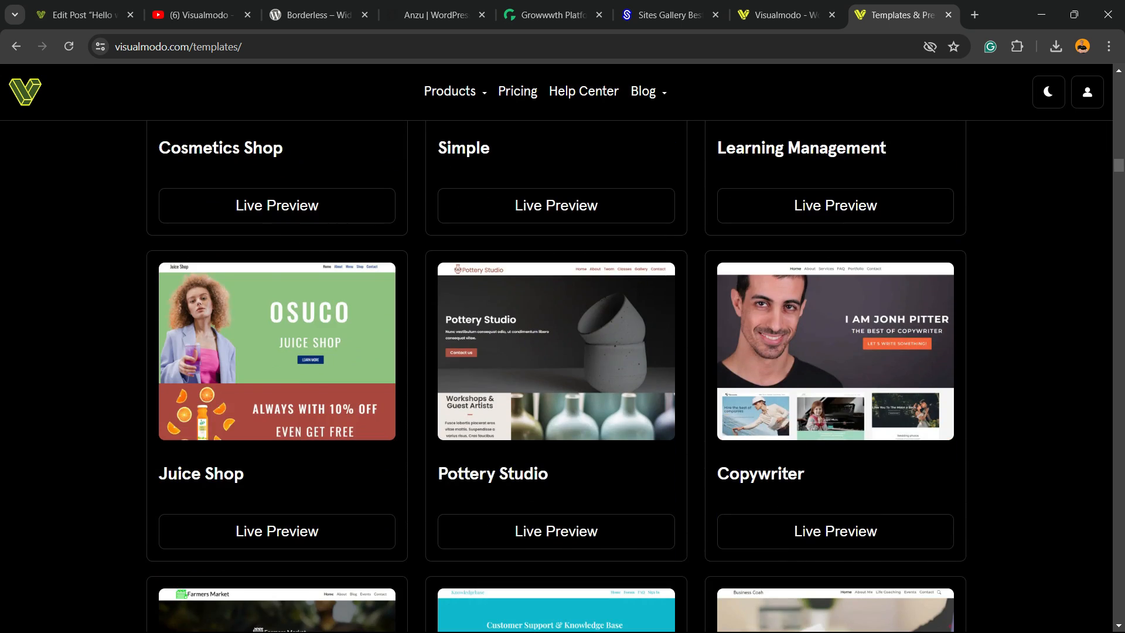
{"action": "scroll", "scroll_direction": "down", "scroll_amount": 3}
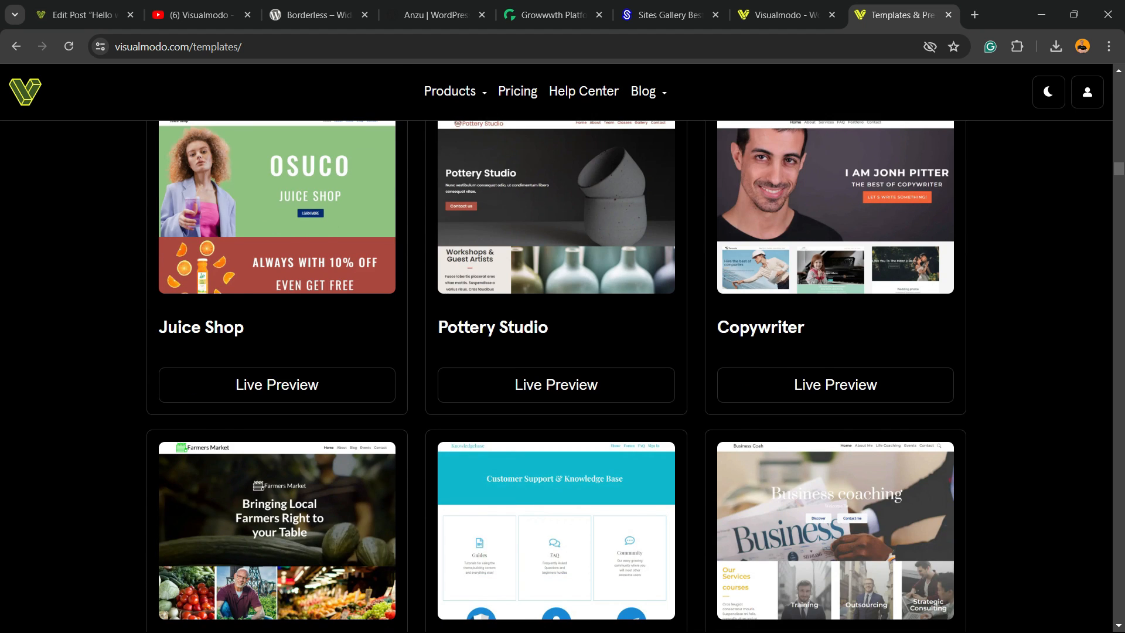